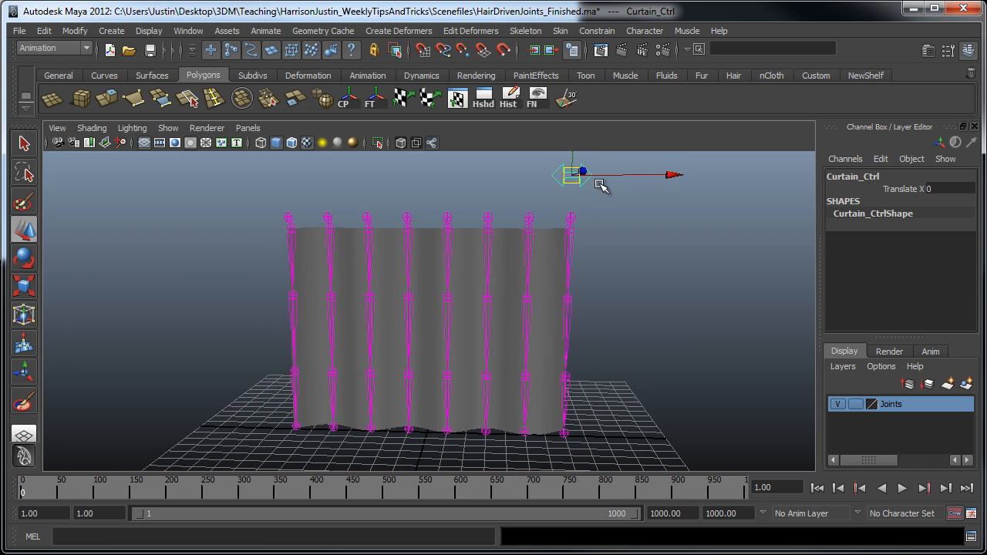
Drag Curtain_Ctrl along X to about -5.7 so the curtain bunches up to the left
drag(574, 173, 486, 174)
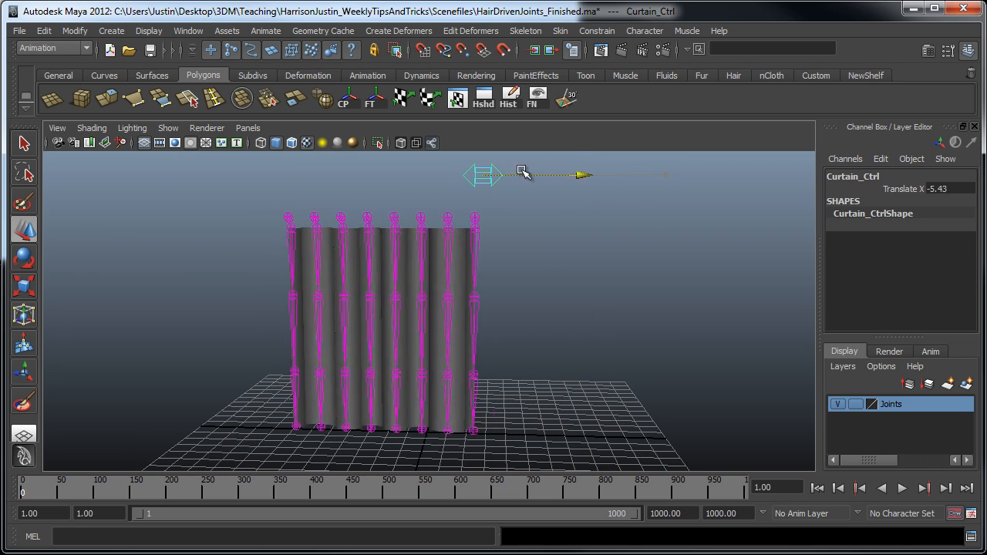
drag(521, 174, 482, 180)
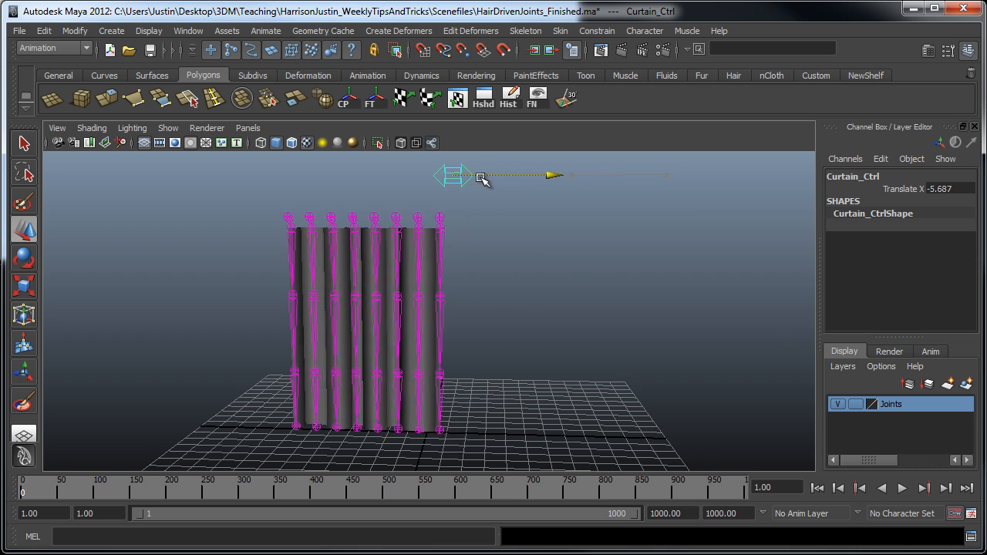
drag(482, 176, 551, 174)
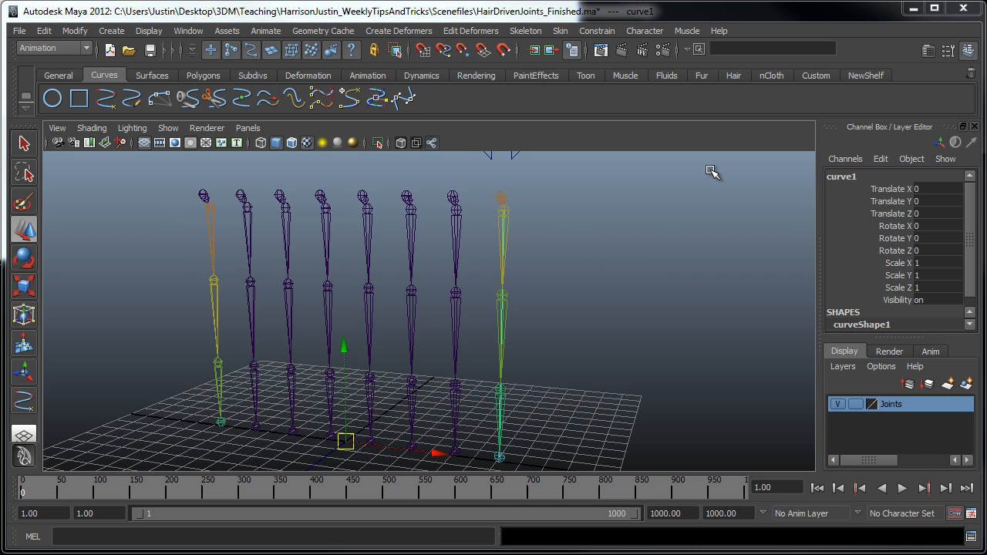
mouse_move(556, 288)
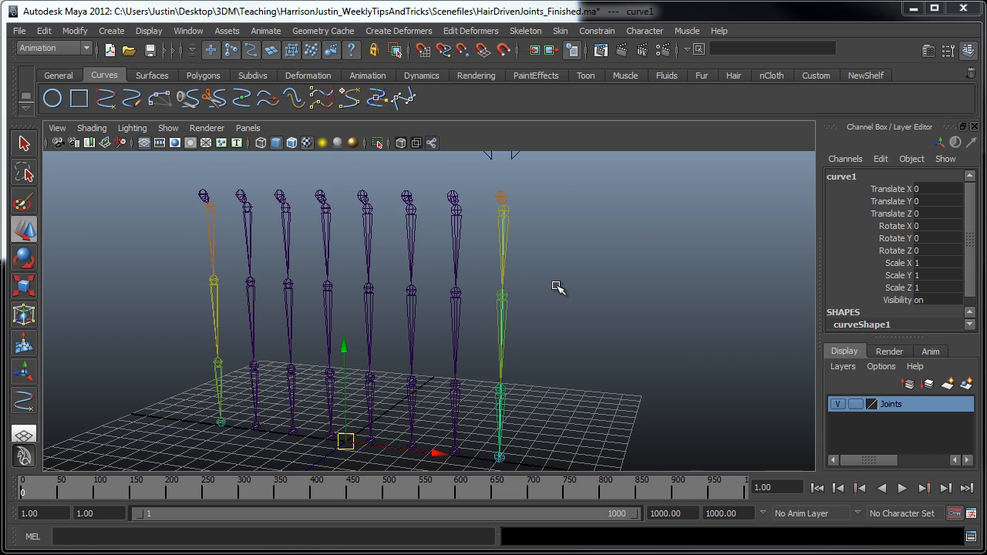
mouse_move(596, 299)
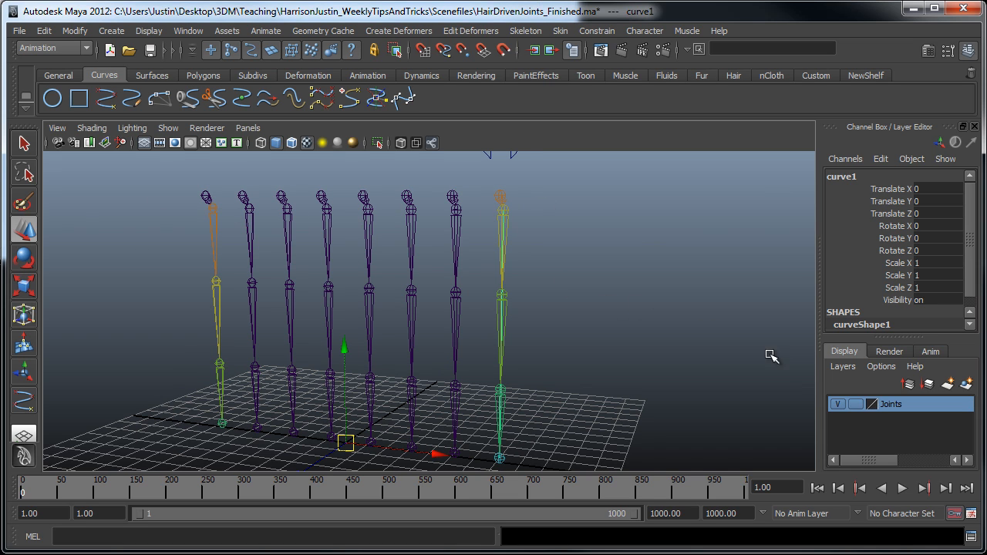
Hide the Joints layer and make the lone curve dynamic via Hair > Make Selected Curves Dynamic
click(838, 404)
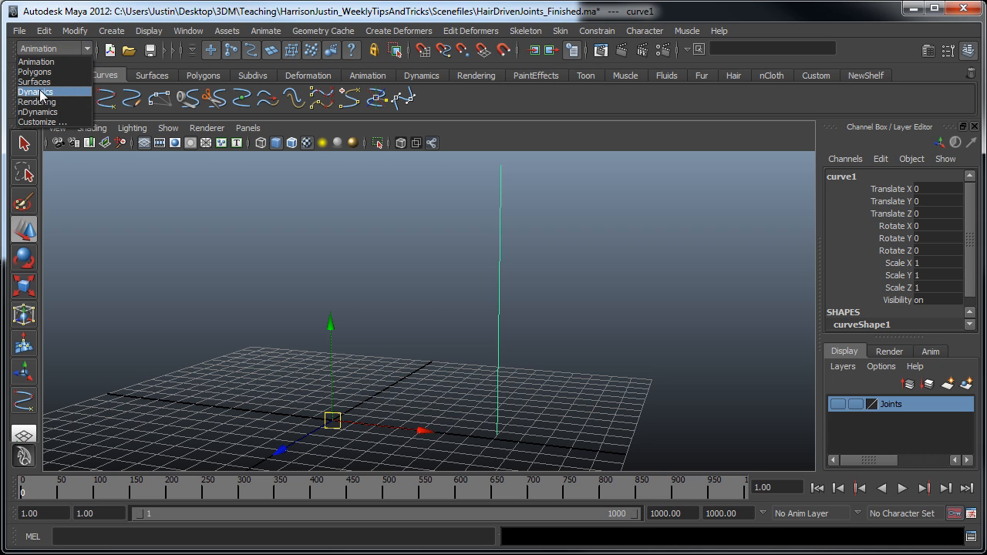
click(38, 91)
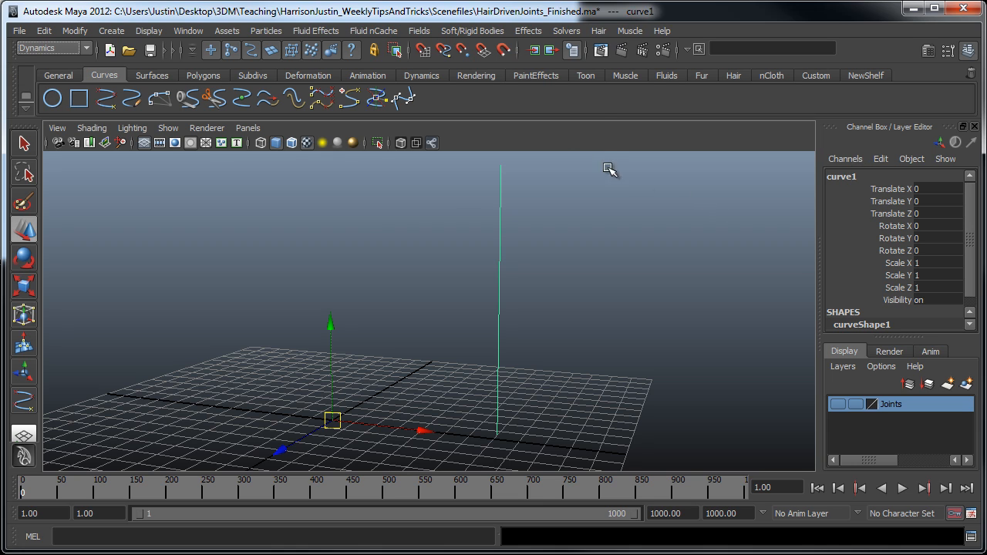
click(599, 31)
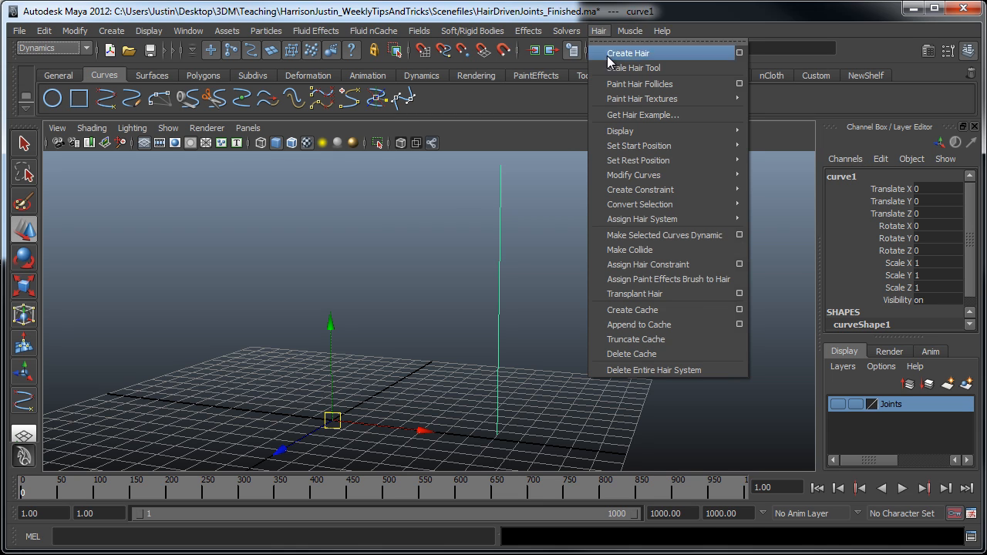
mouse_move(663, 240)
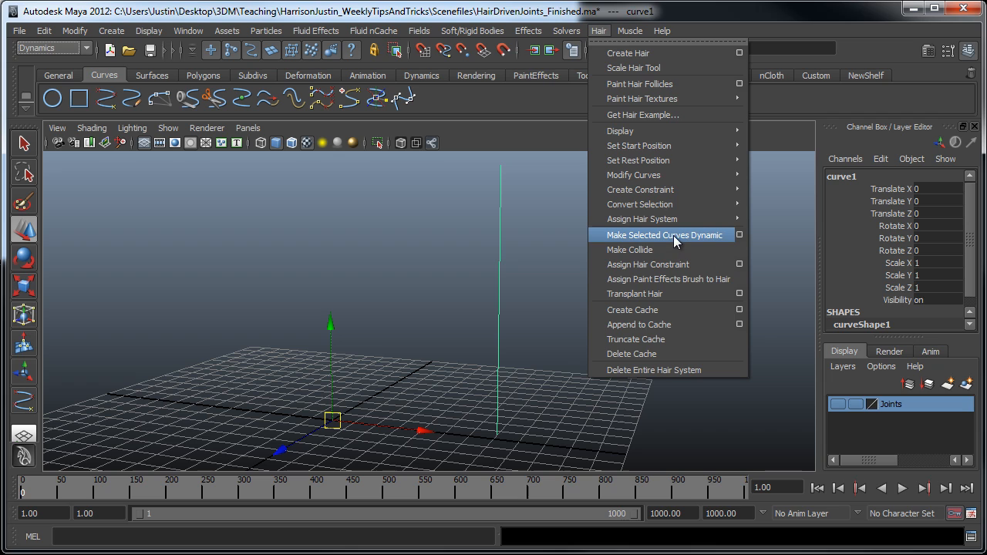
click(664, 234)
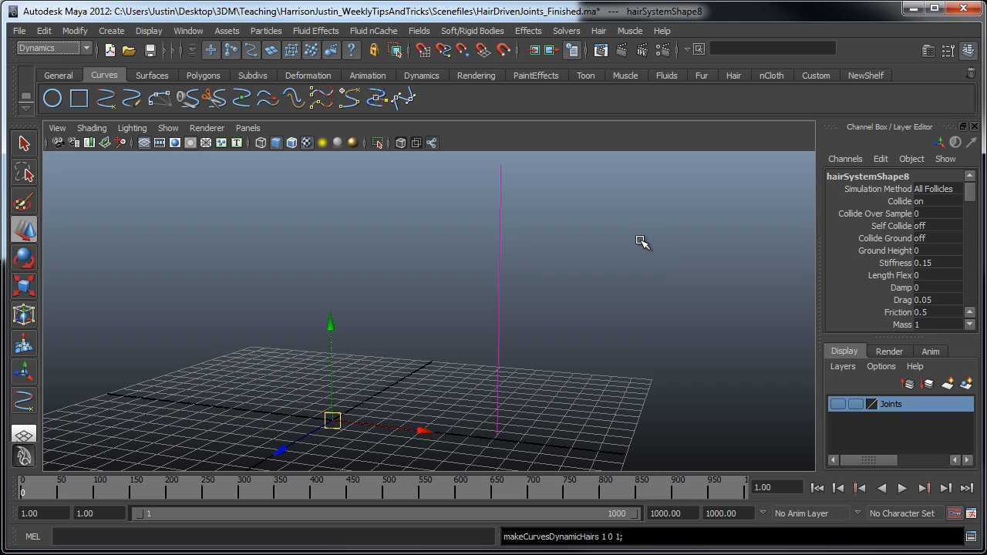
mouse_move(293, 91)
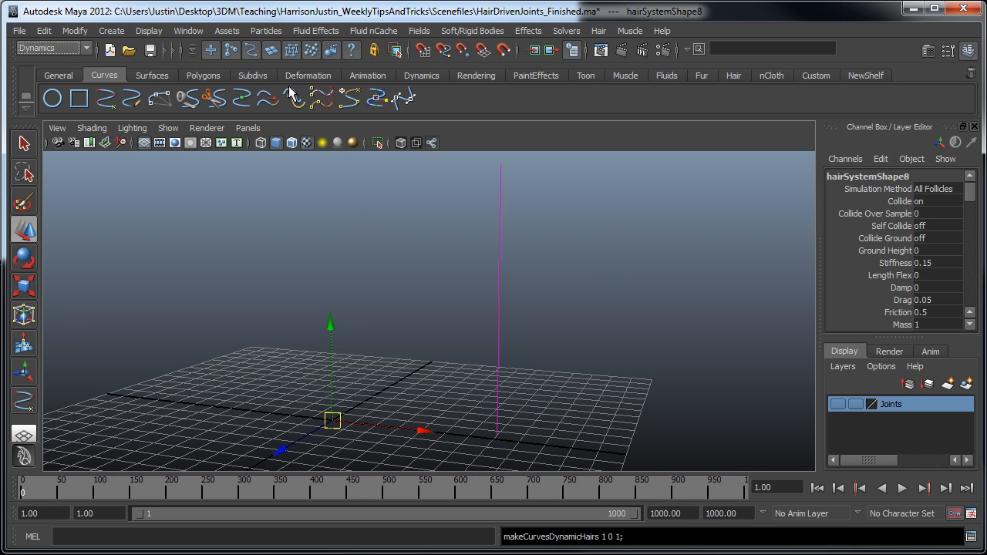
Show the Outliner with hairSystem8Follicles and hairSystem8OutputCurves expanded
click(188, 31)
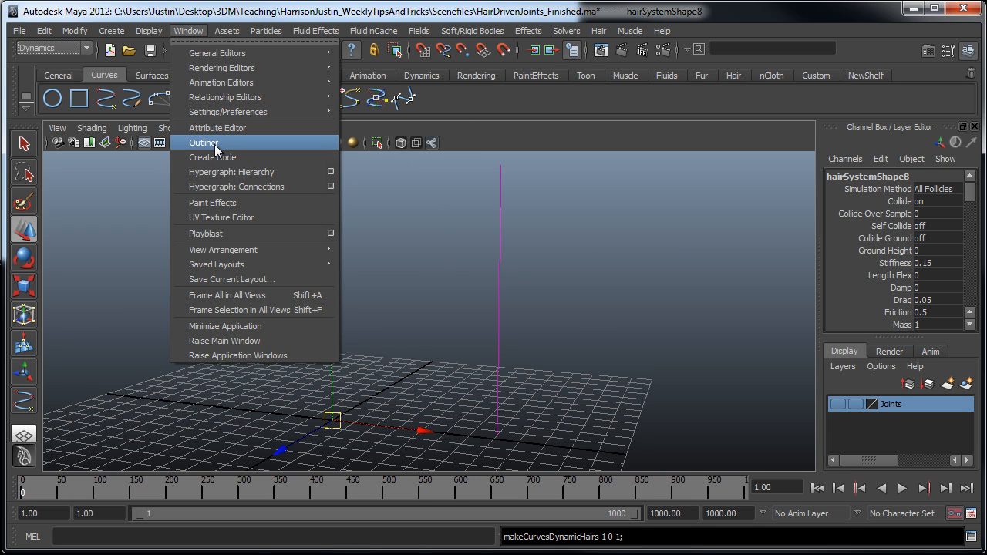
click(203, 142)
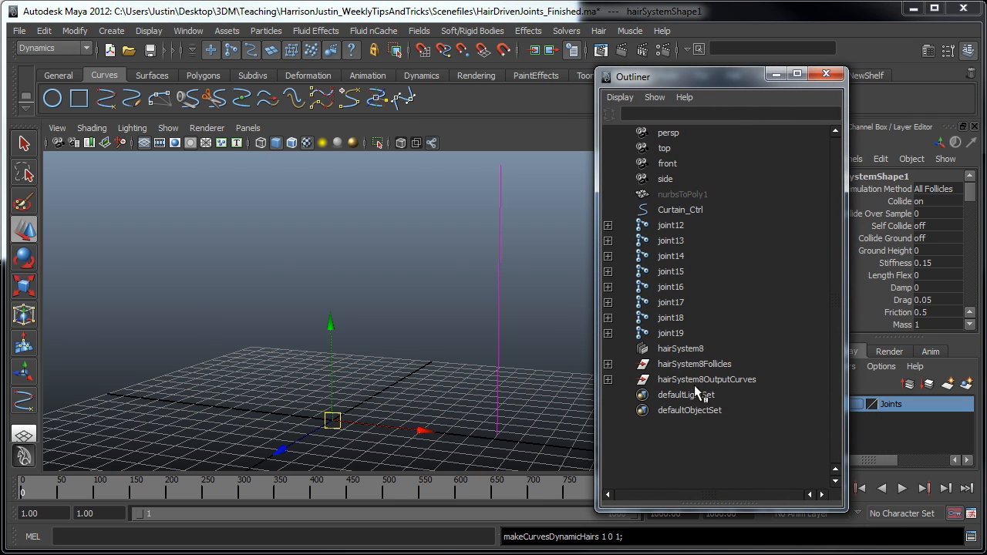
click(695, 364)
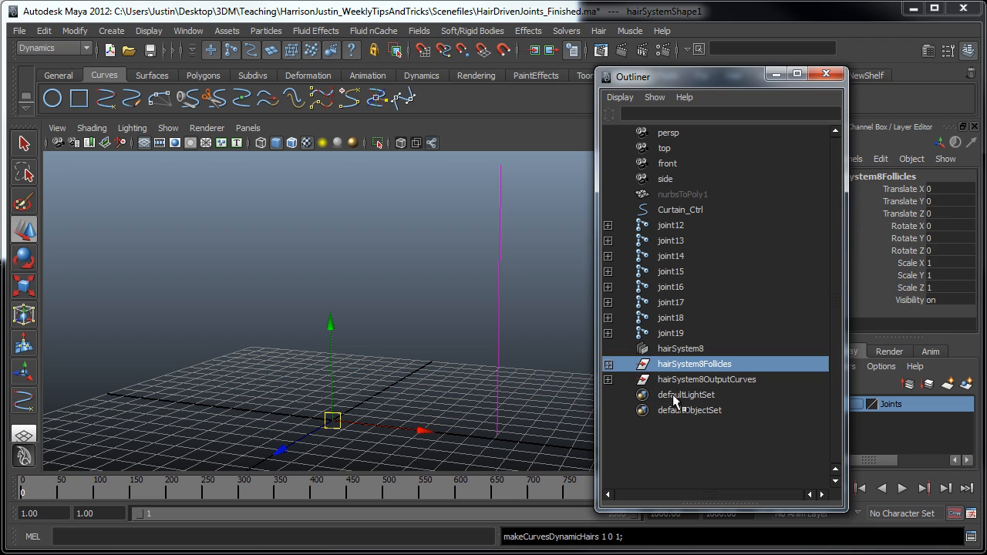
click(706, 379)
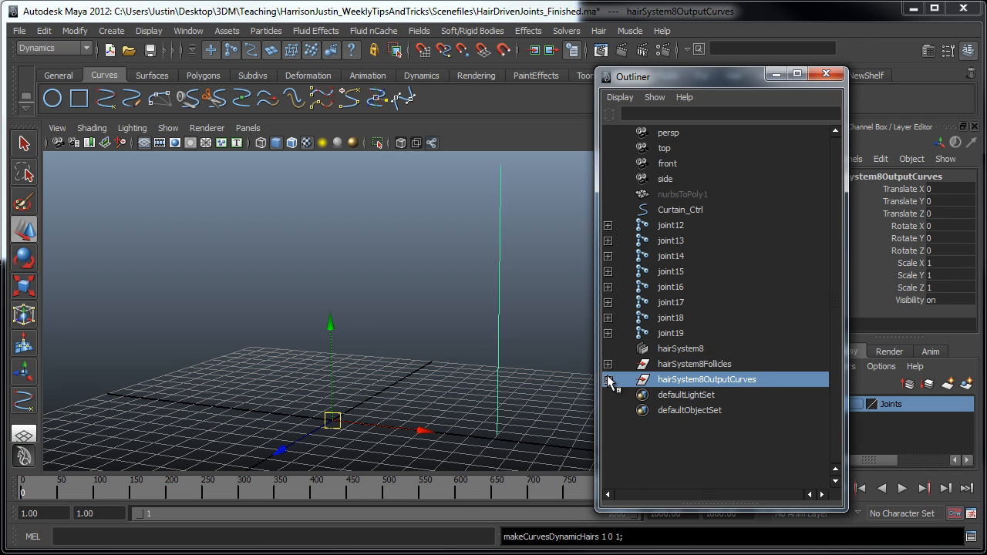
click(606, 379)
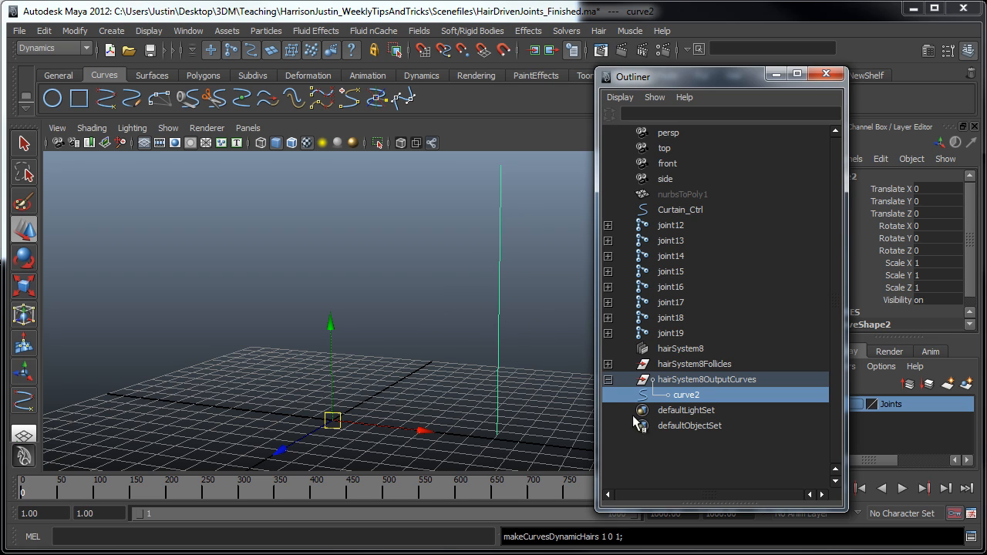
click(608, 364)
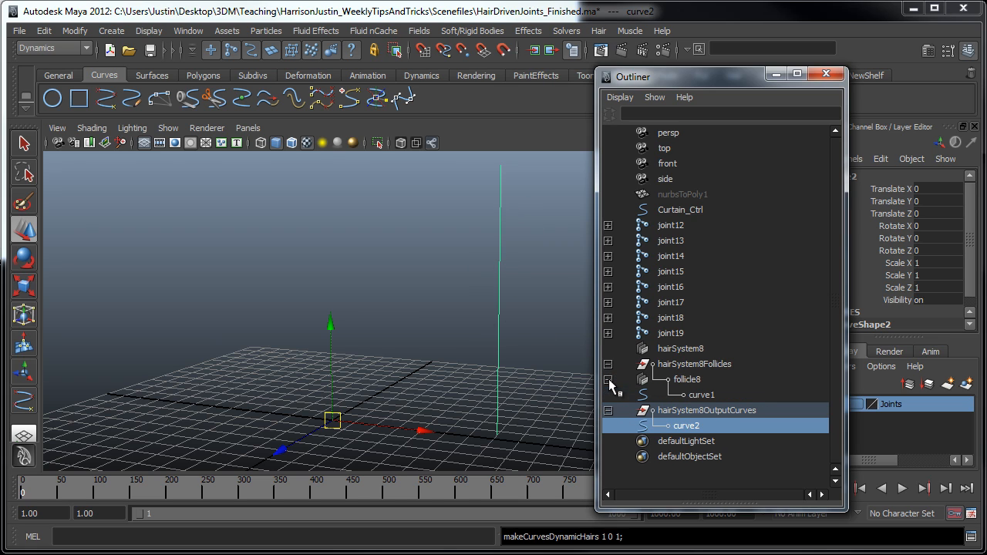
Inspect curve1 under follicle8, then leave the output curve2 selected
click(703, 393)
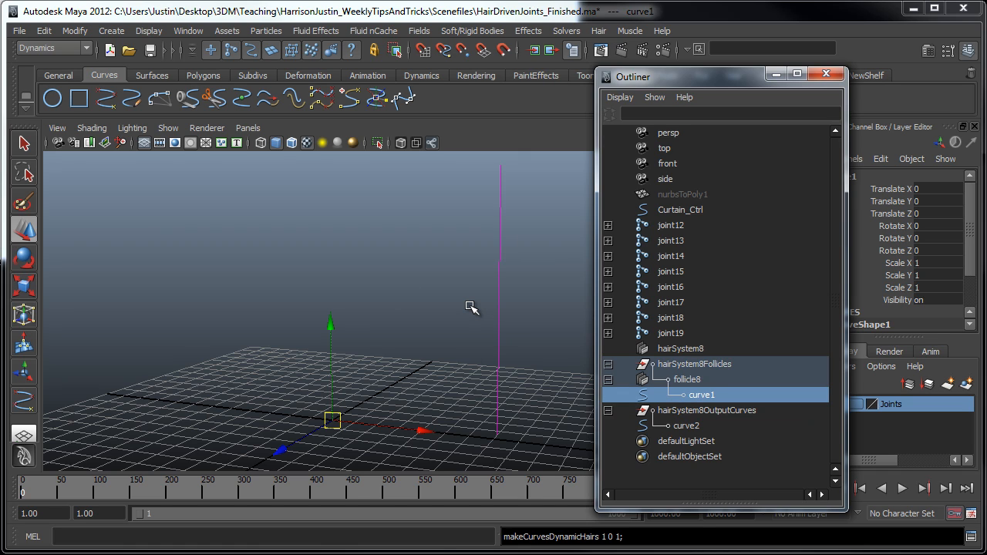
click(696, 364)
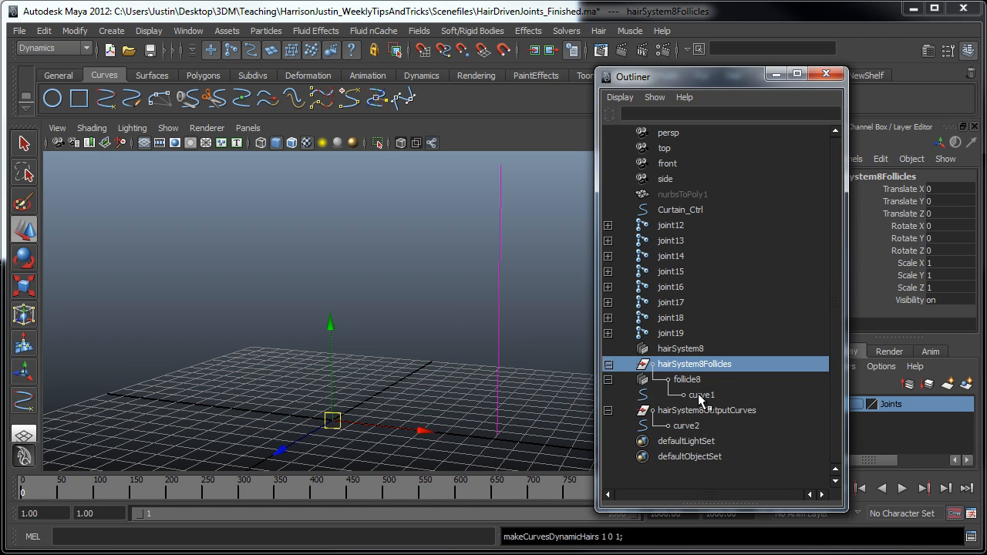
click(701, 394)
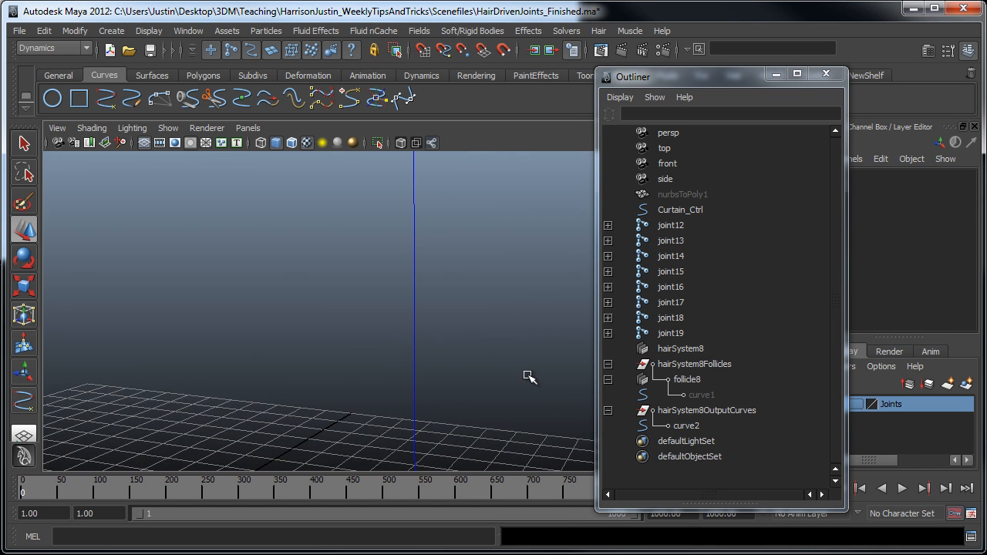
click(686, 425)
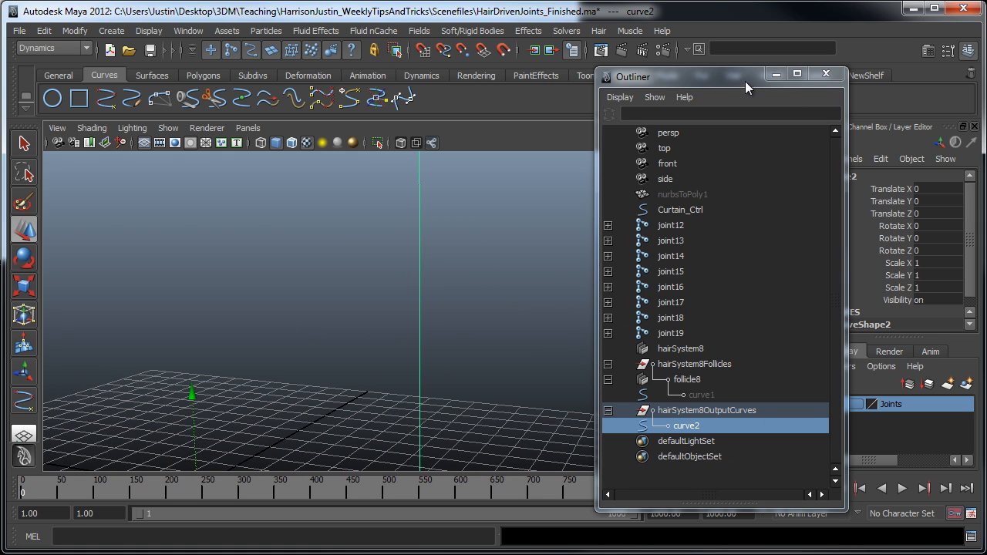
In follicleShape8's attributes set Point Lock to lock only the base of the curve
drag(746, 76, 657, 60)
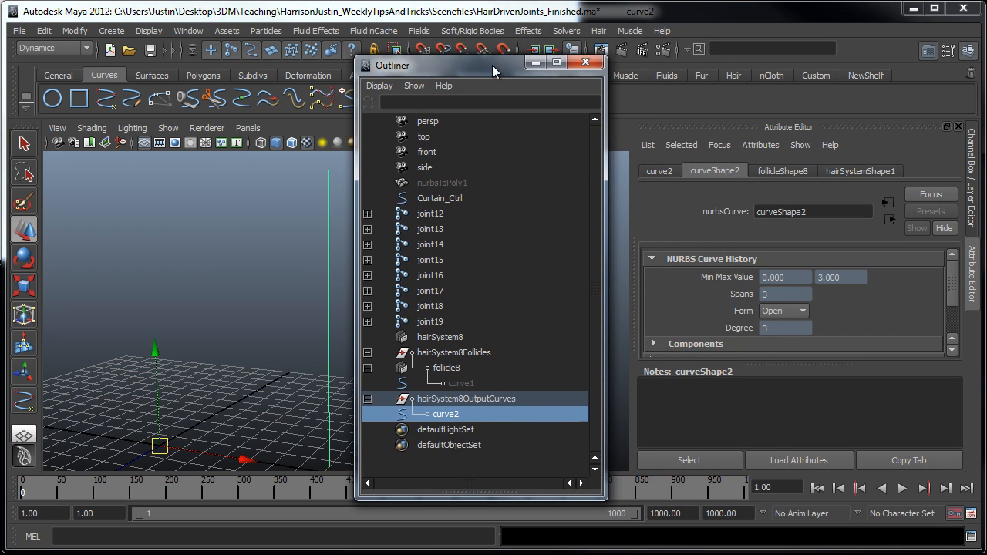
click(781, 170)
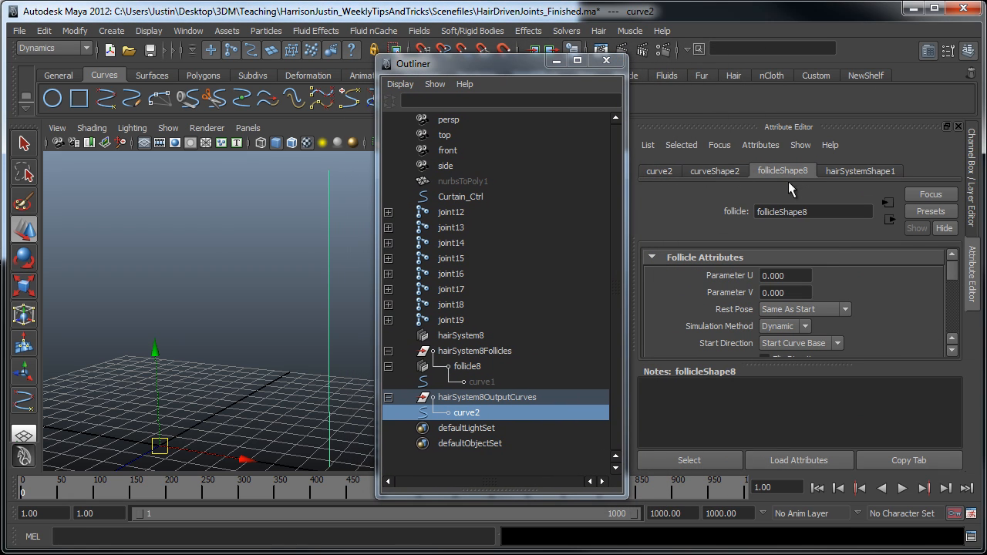
scroll(down, 3)
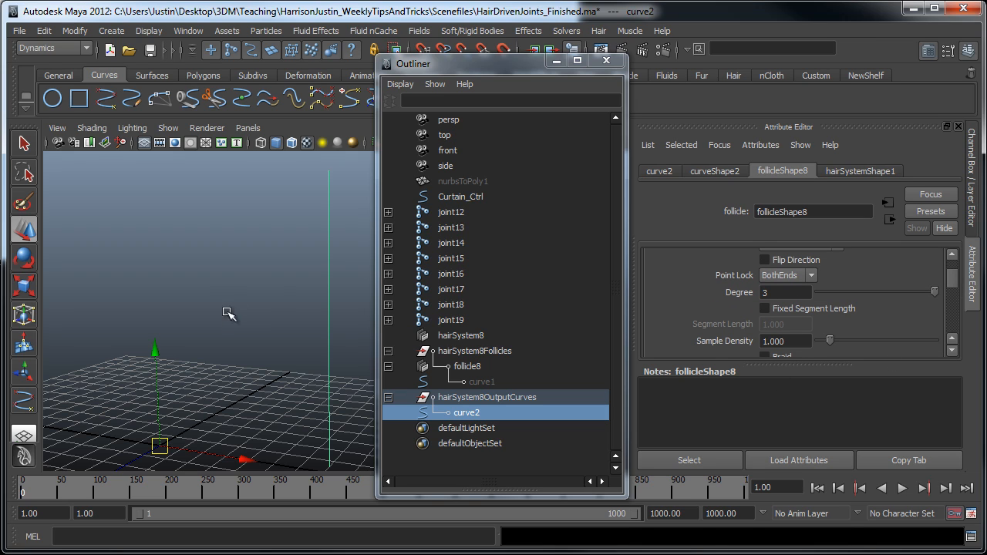
mouse_move(332, 170)
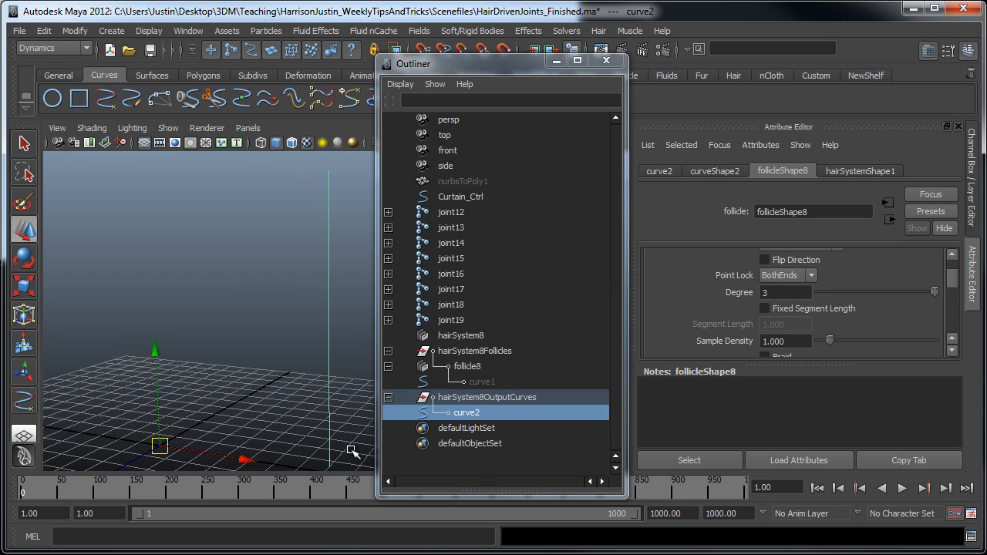
click(811, 275)
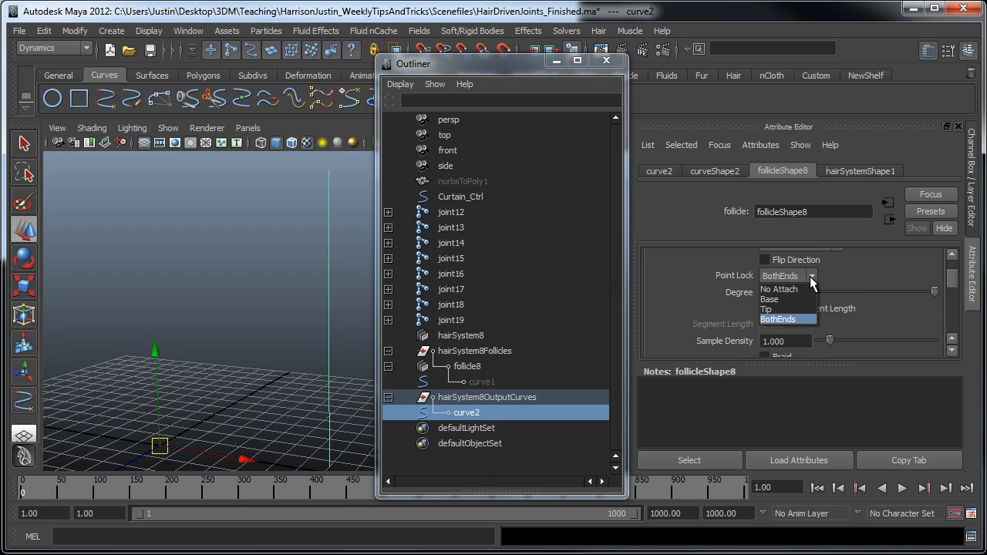
mouse_move(351, 171)
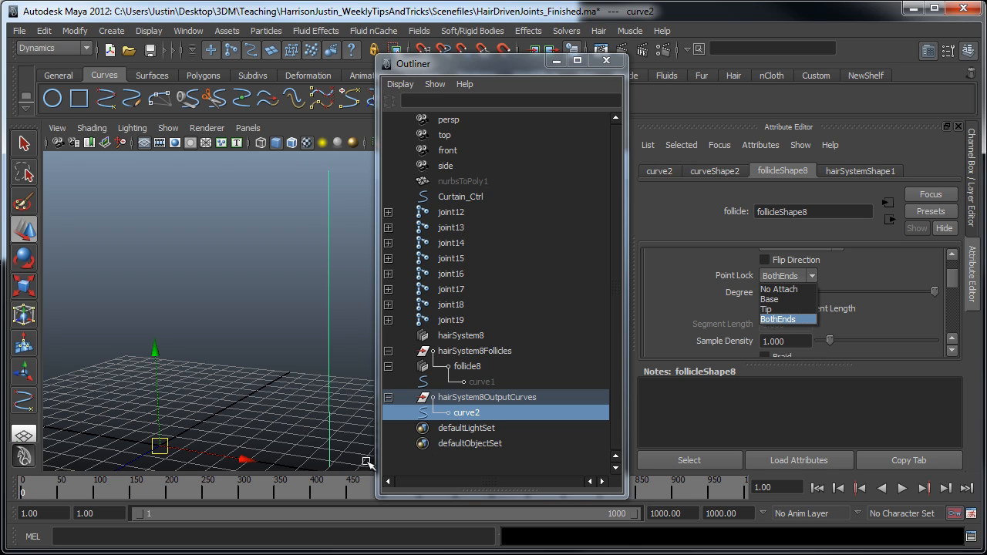
mouse_move(811, 359)
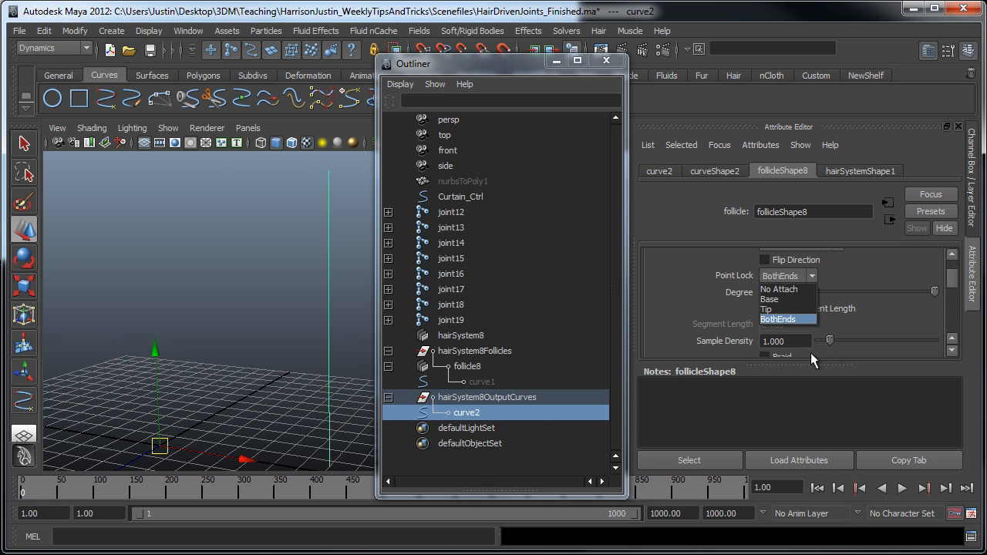
mouse_move(787, 299)
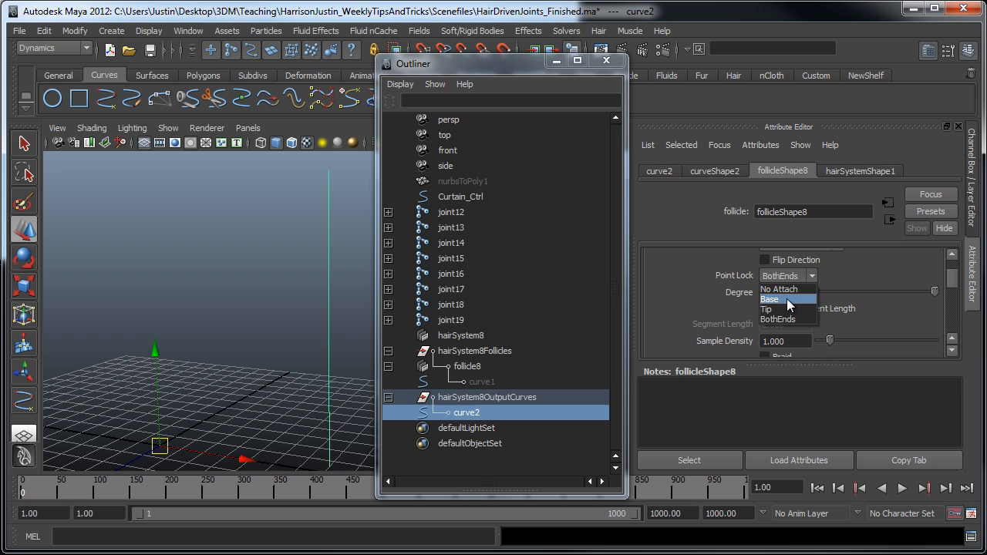
mouse_move(782, 303)
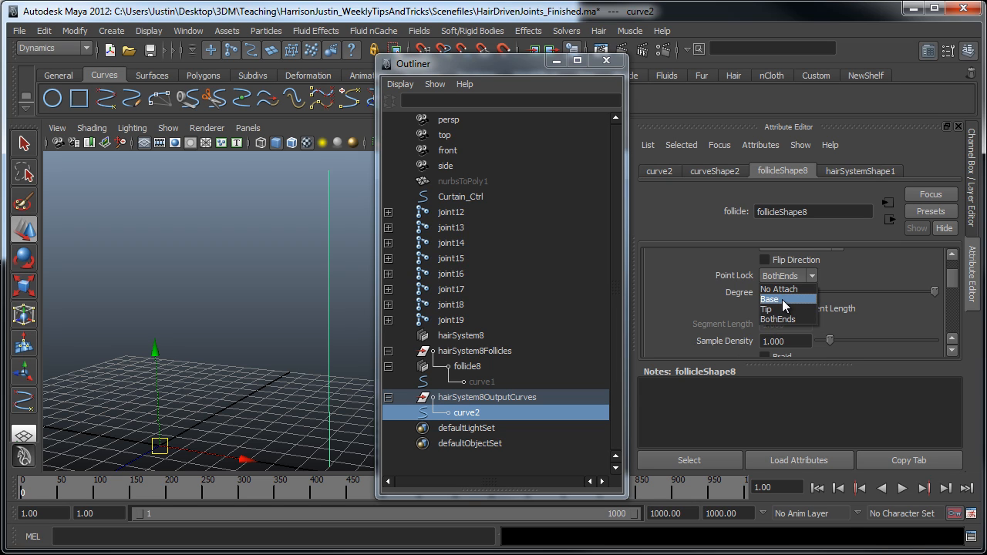
click(769, 298)
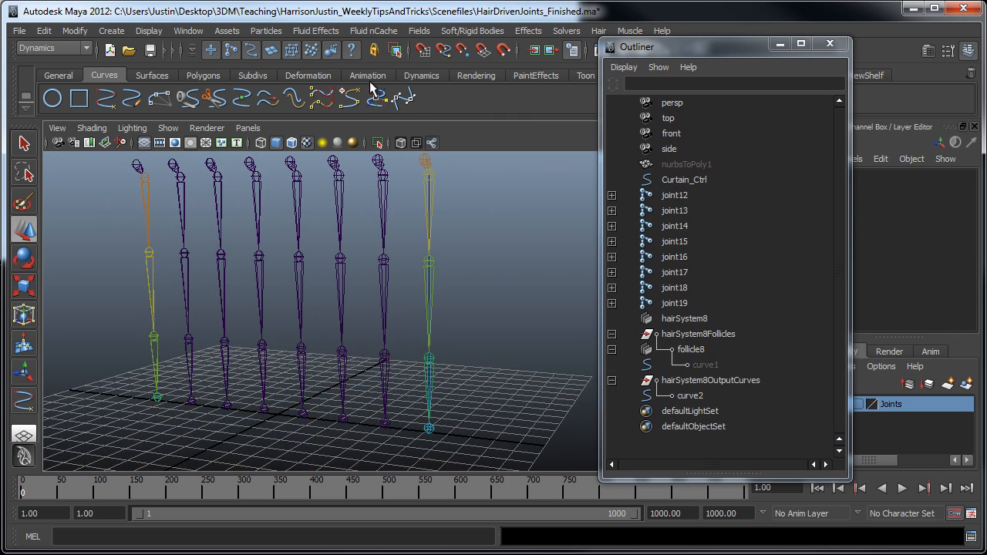
Reset the IK Spline Handle tool so only Snap curve to root stays enabled
click(367, 75)
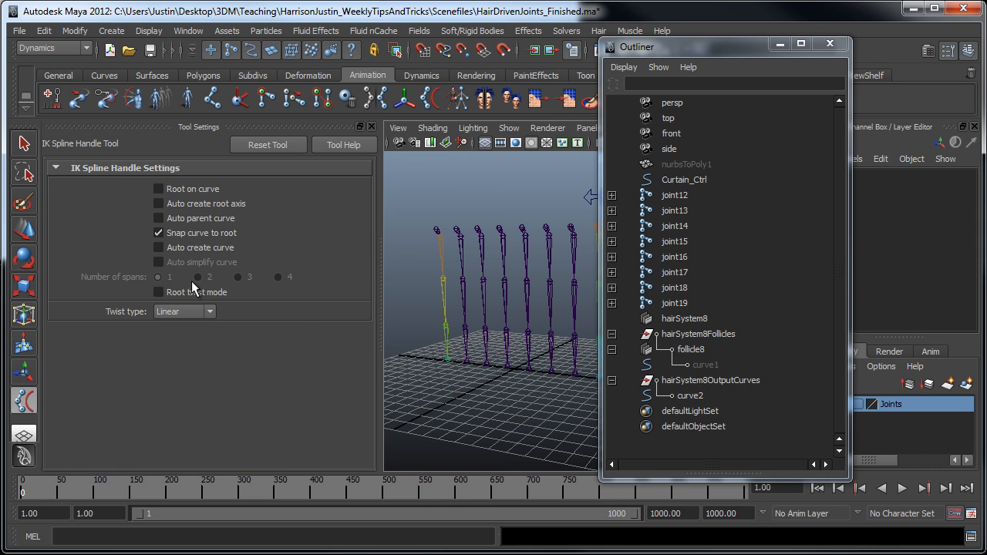
click(159, 188)
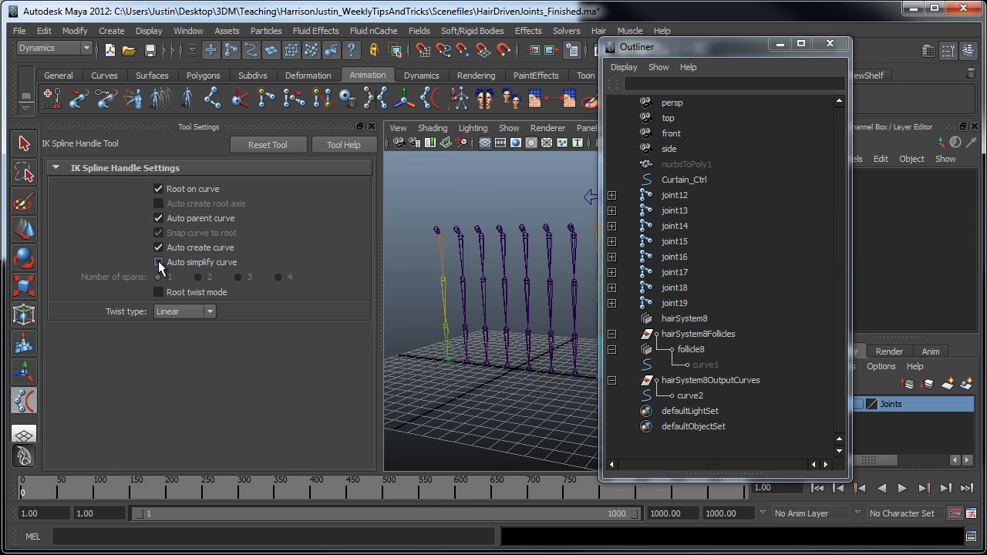
click(159, 263)
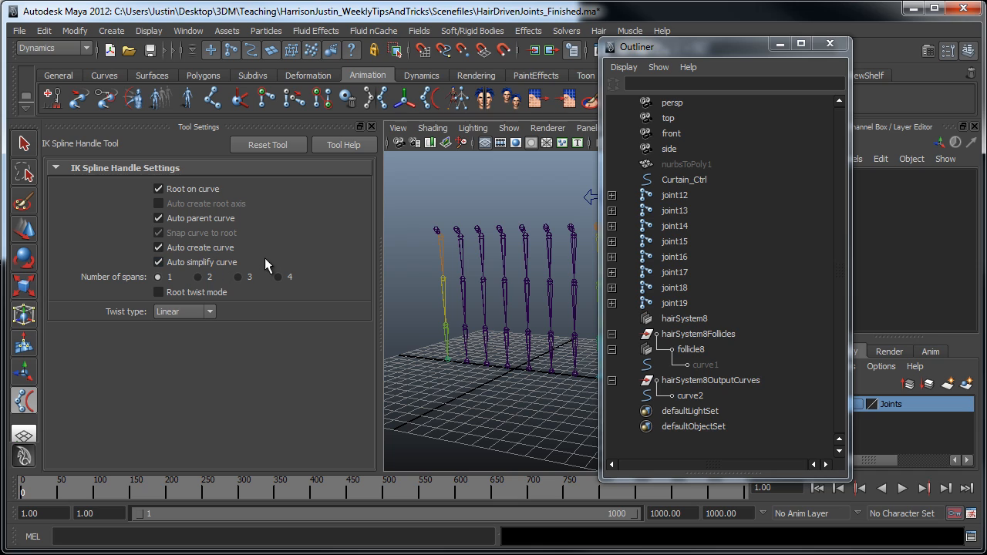
mouse_move(185, 205)
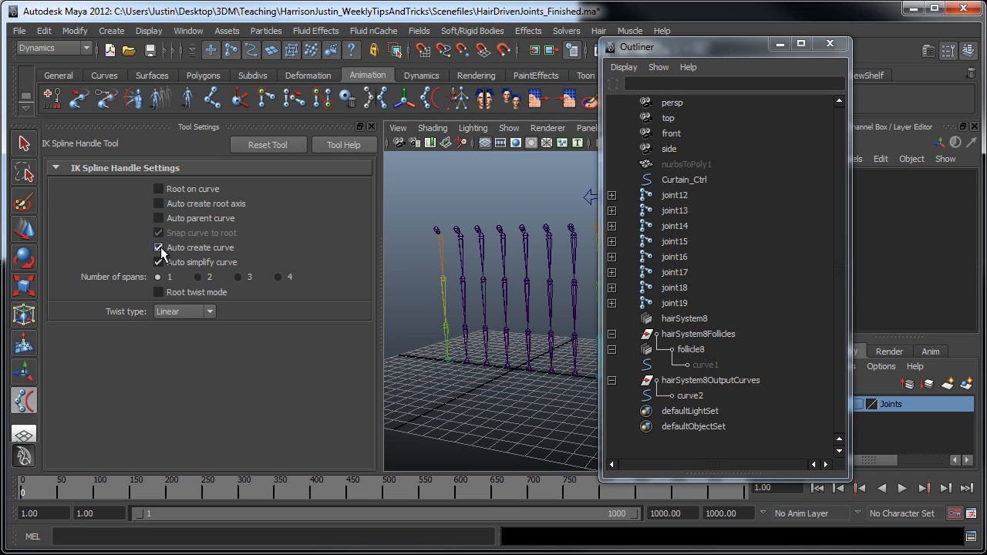
click(158, 246)
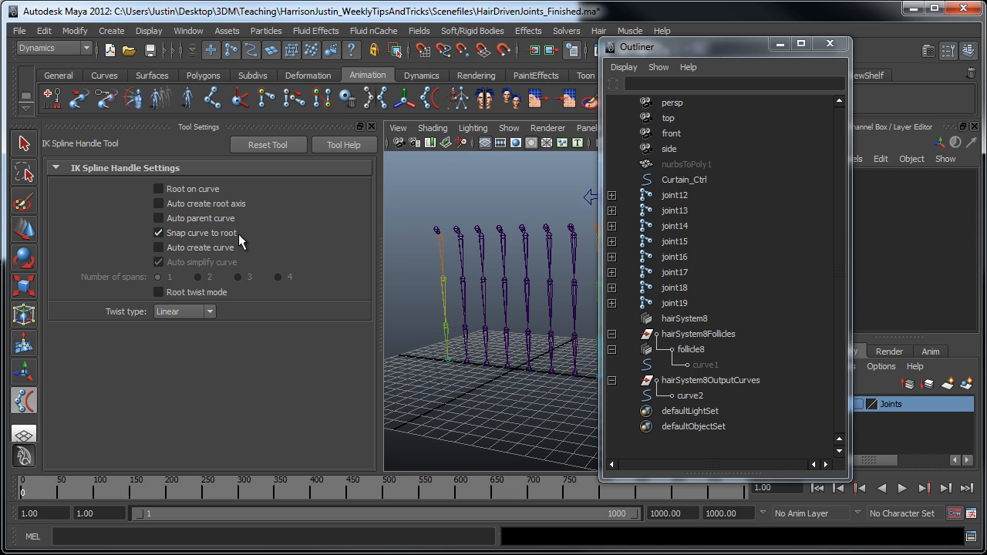
mouse_move(385, 268)
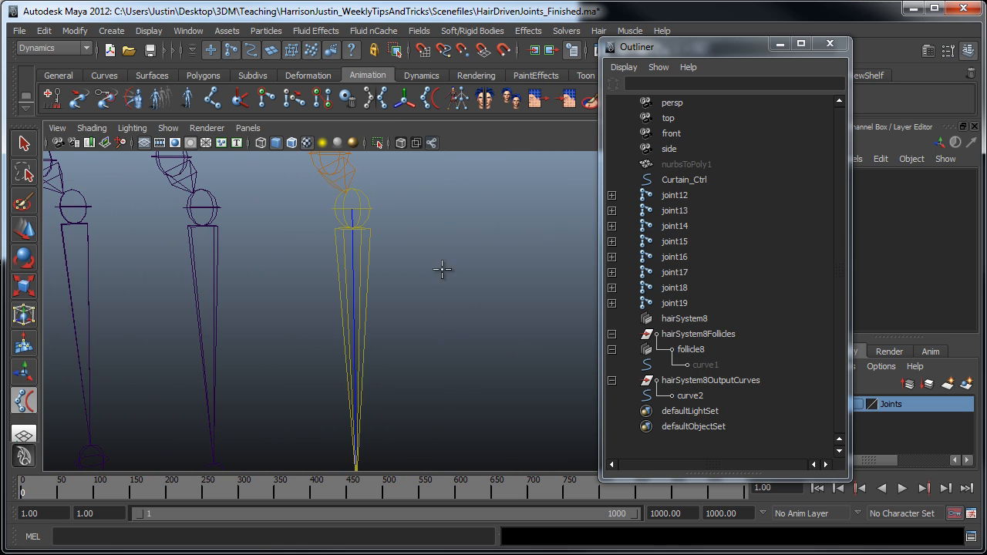
mouse_move(369, 206)
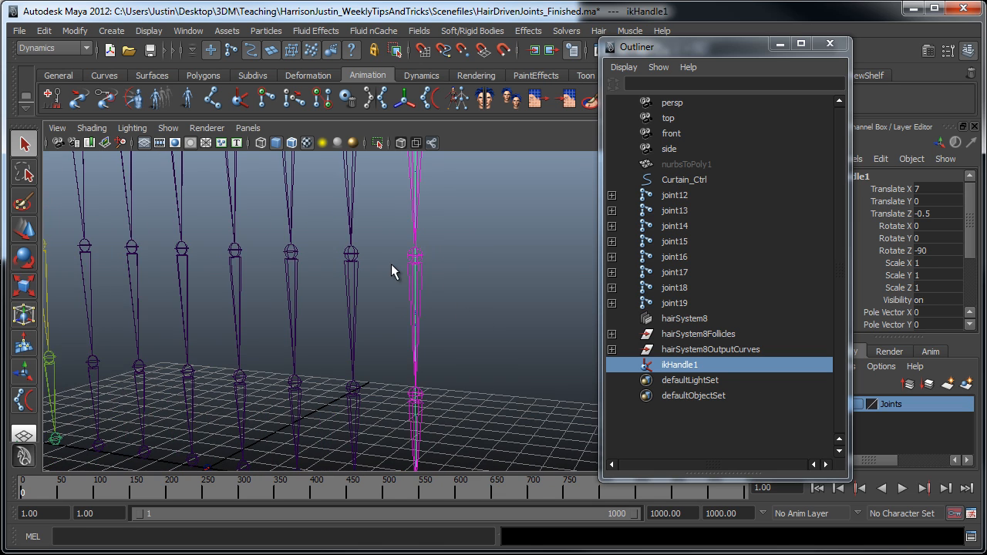
Review hairSystem8 and hairSystem8Follicles in the Outliner after creating ikHandle1
click(699, 333)
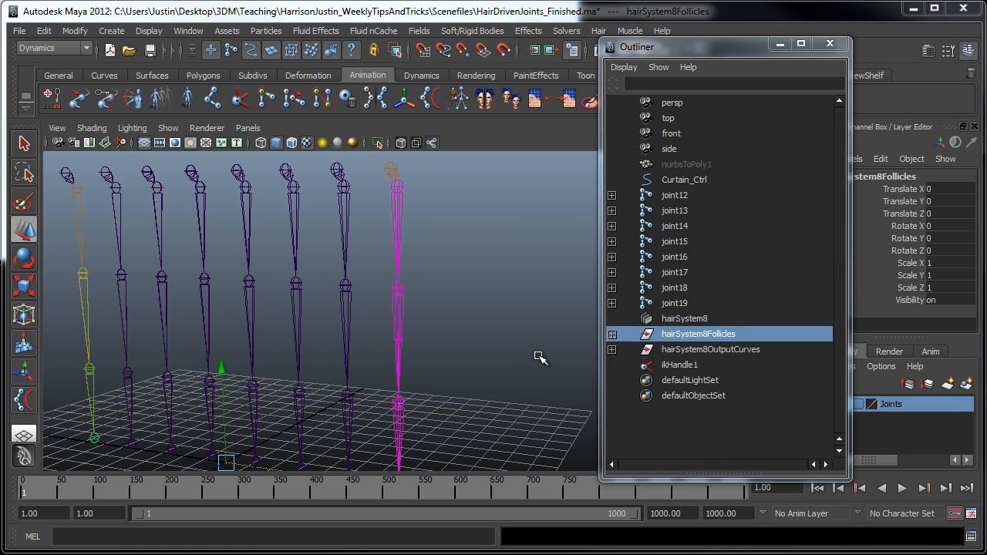
click(685, 317)
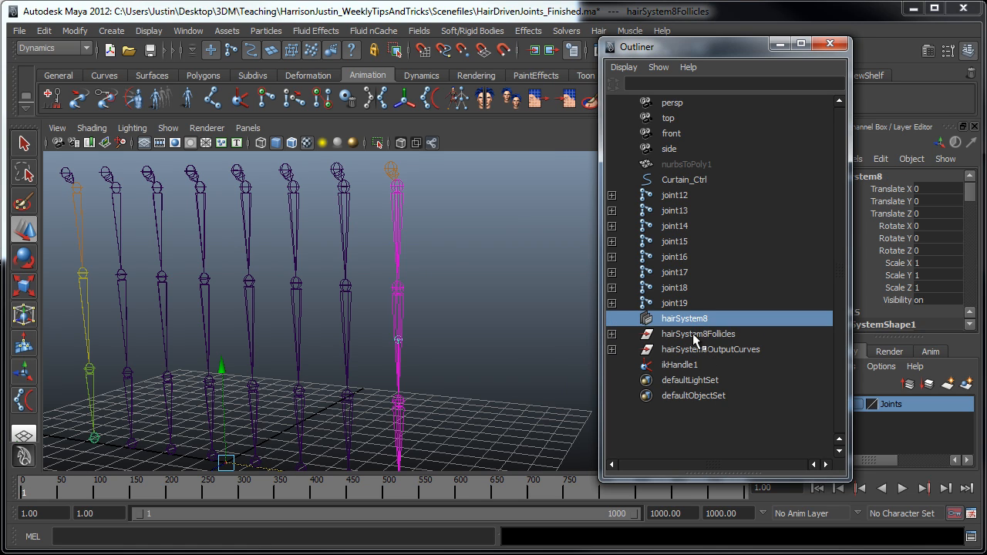
click(698, 334)
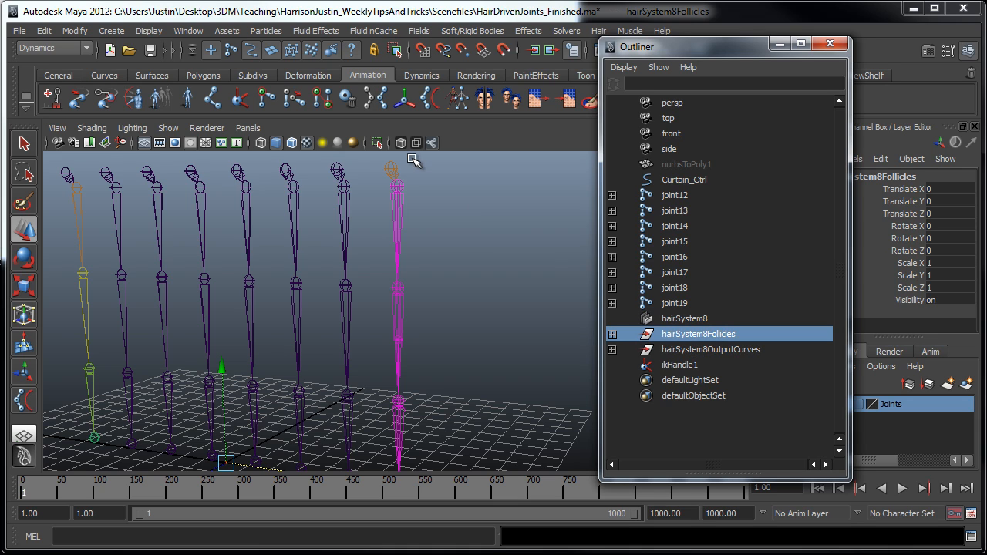
mouse_move(410, 175)
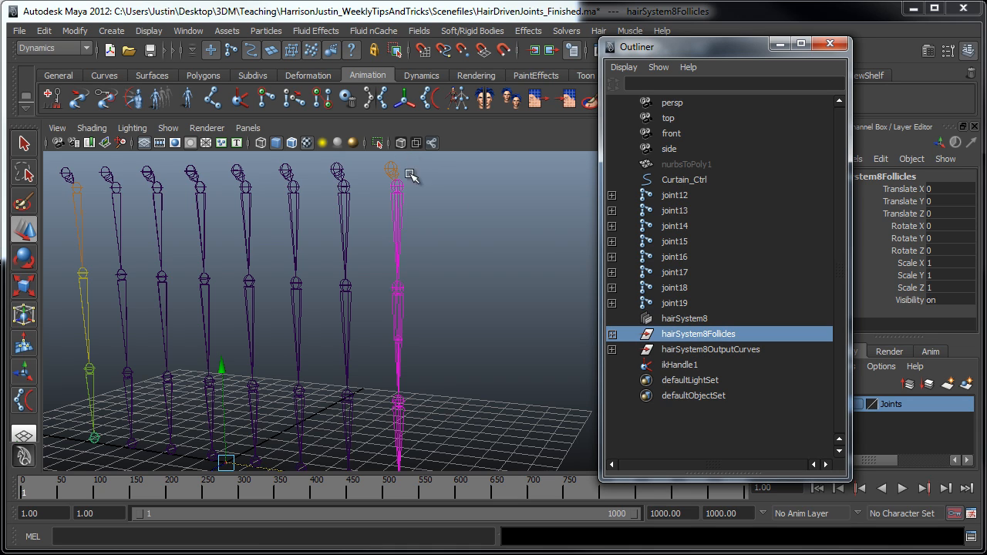
mouse_move(426, 189)
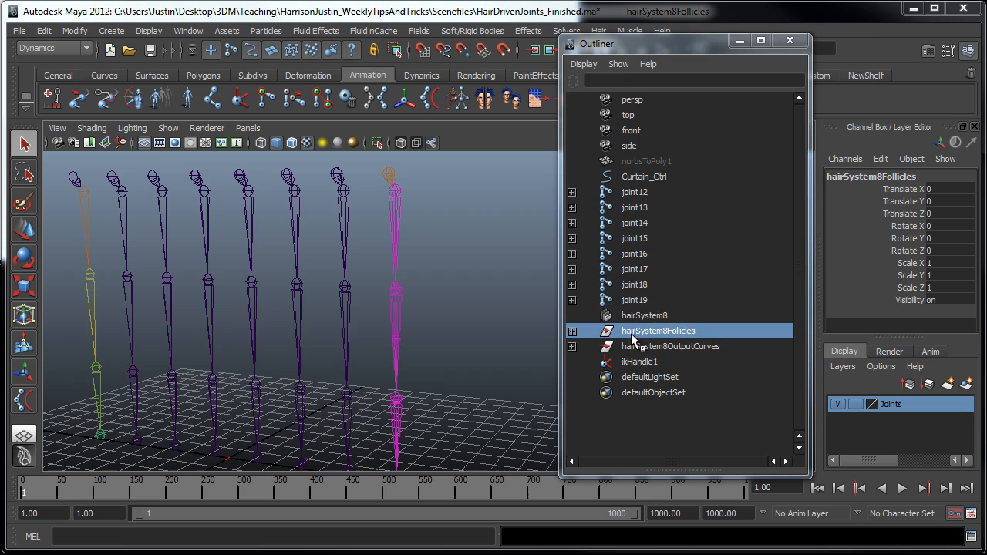
mouse_move(567, 420)
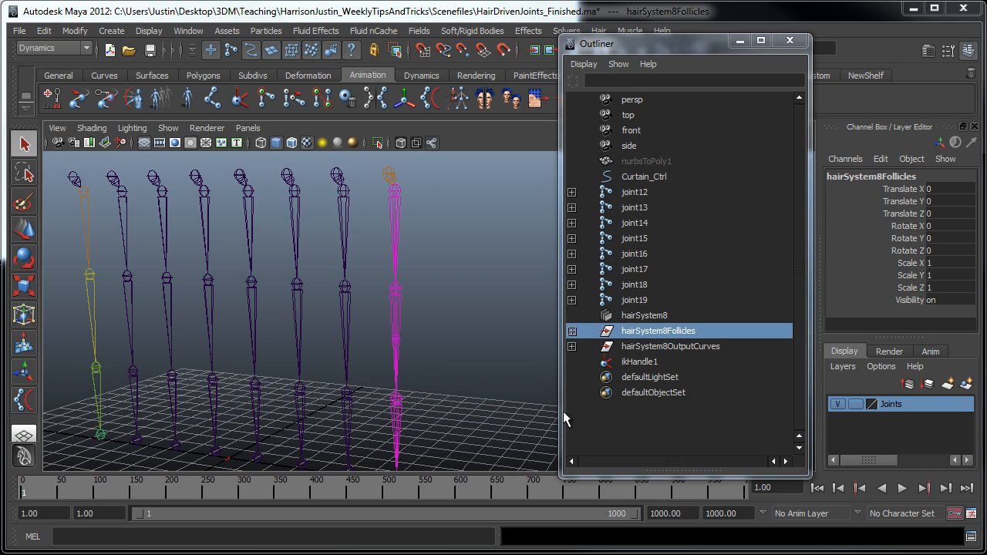
Select hairSystem8Follicles together with joint12 as the parent-to-be
click(634, 191)
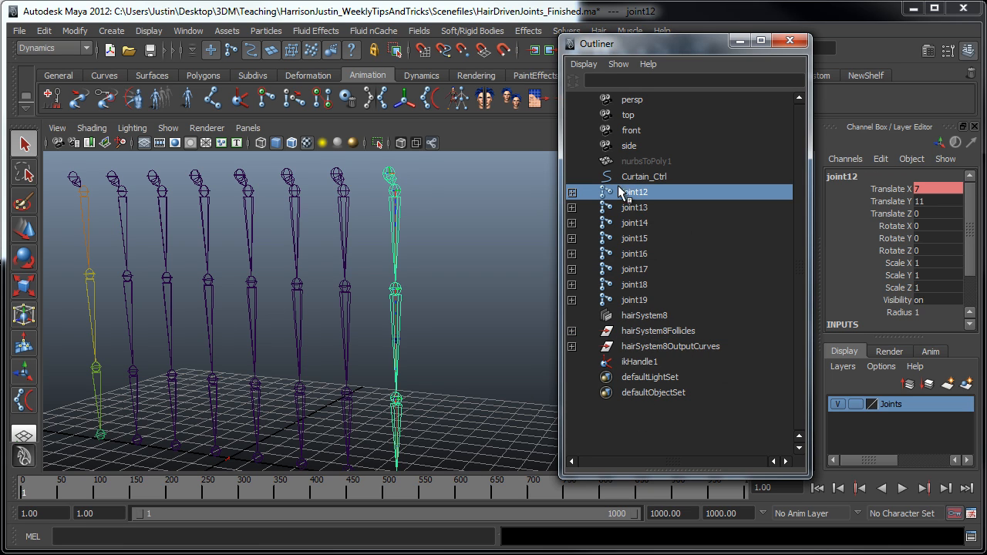
click(660, 331)
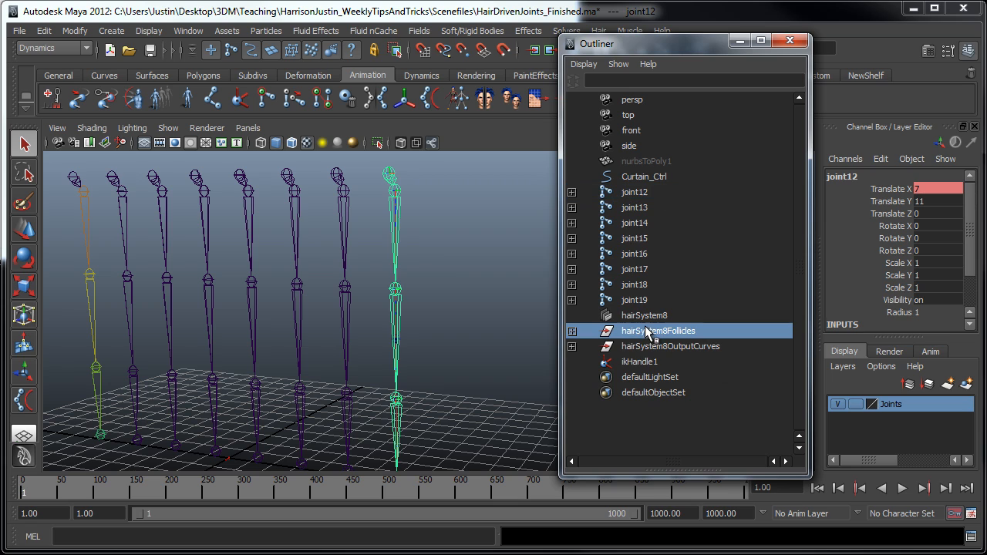
click(660, 330)
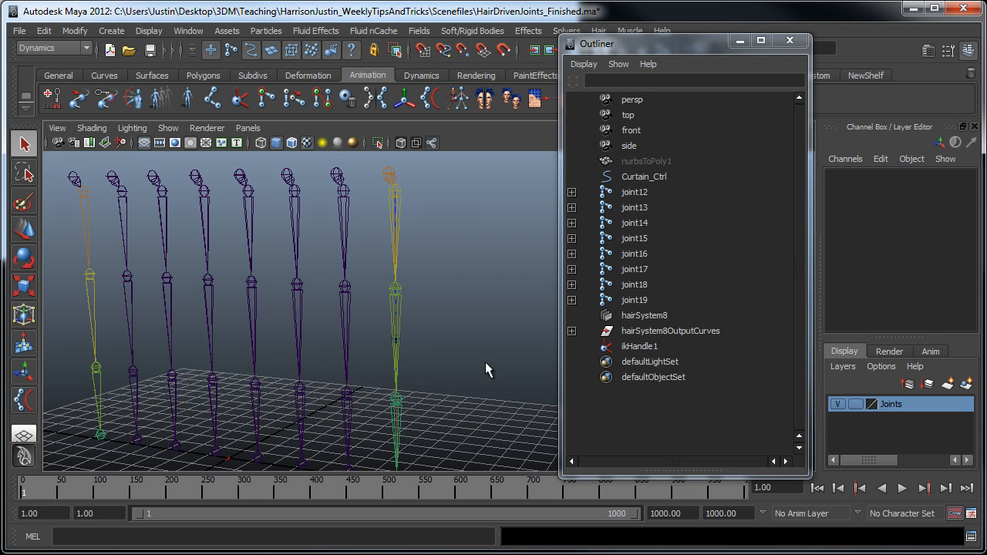
Reveal curve2 and scroll hairSystemShape1's attributes to taper Stiffness Scale to 0.36 at the tip
click(571, 331)
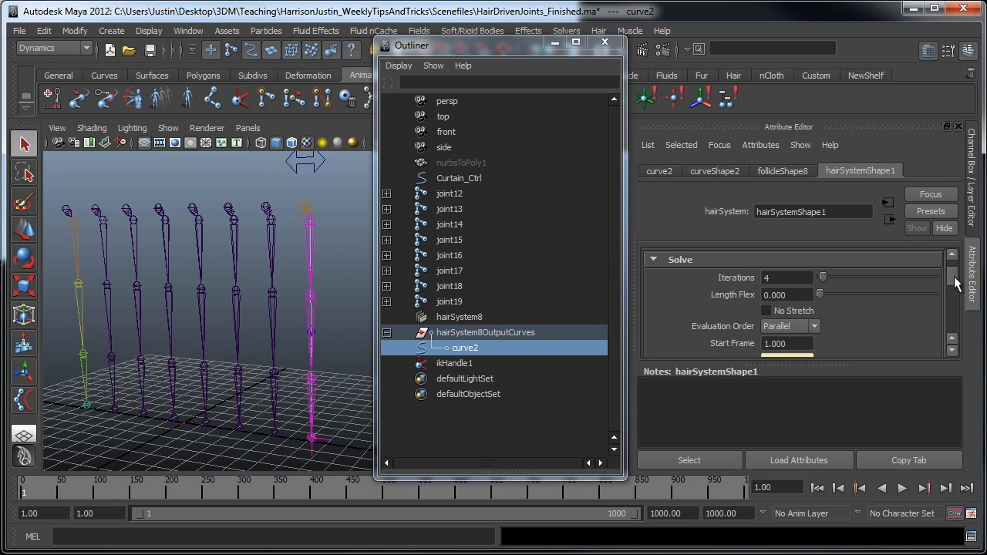
scroll(down, 3)
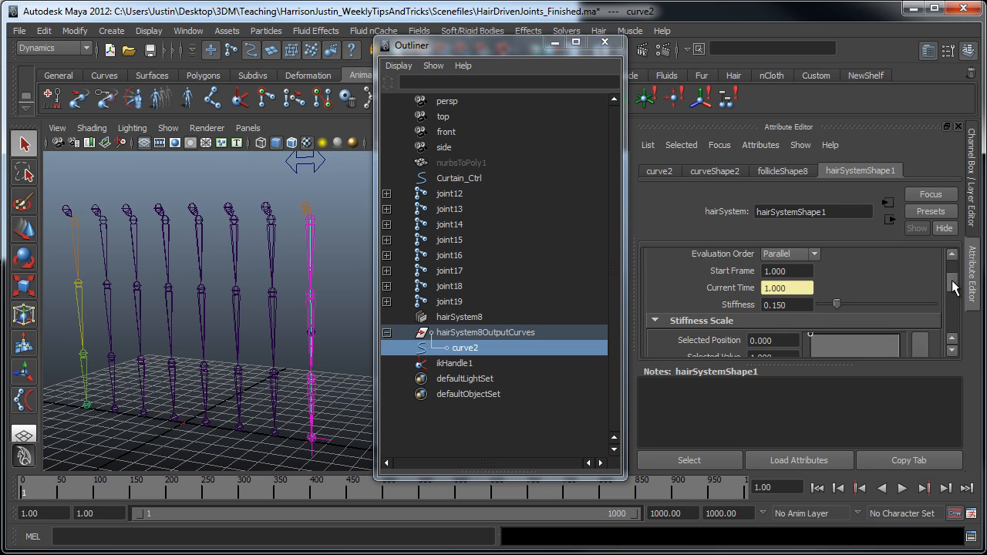
scroll(down, 3)
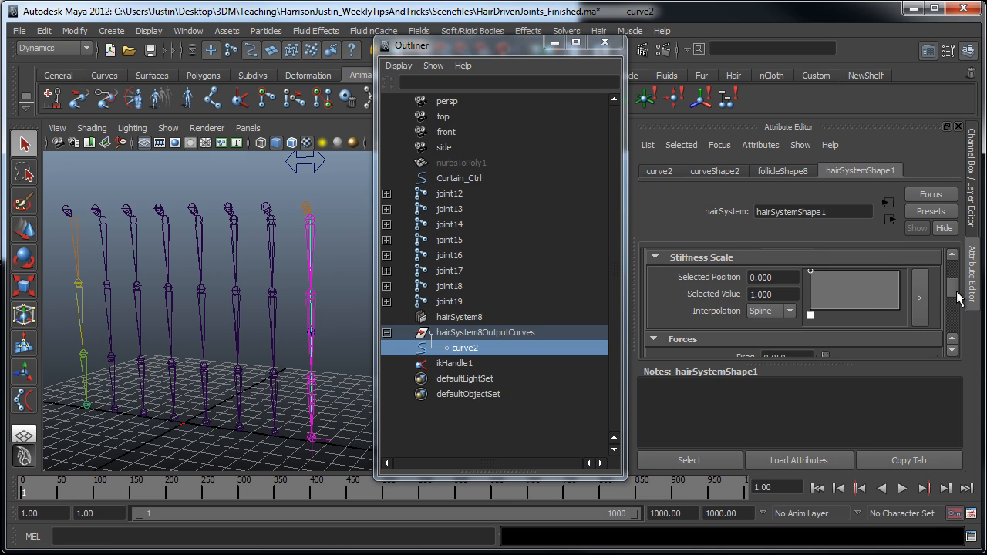
mouse_move(902, 316)
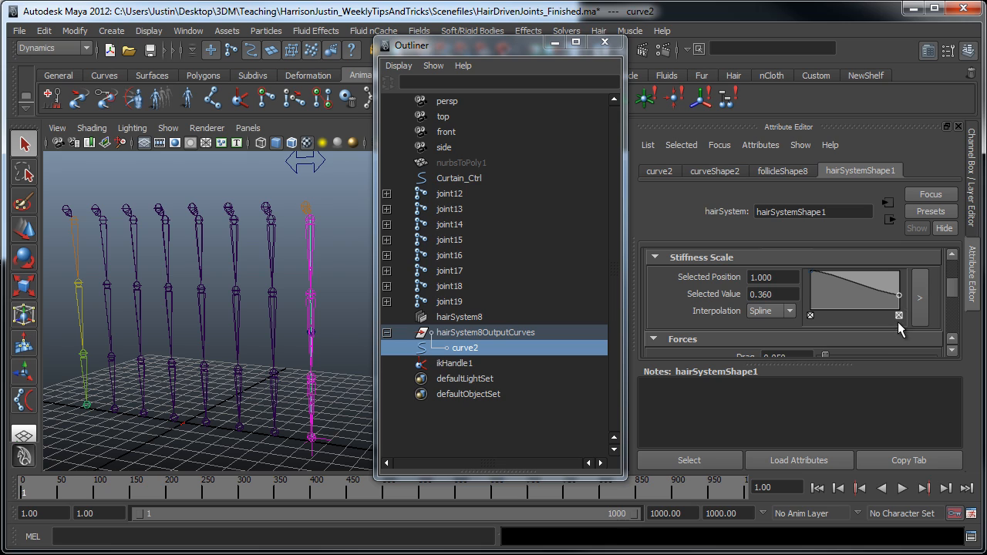
scroll(down, 3)
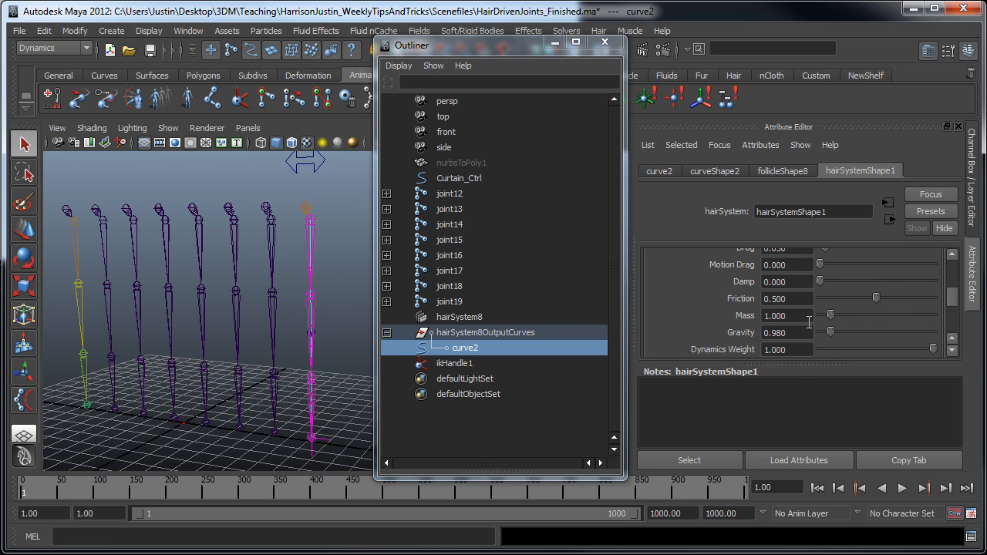
scroll(down, 3)
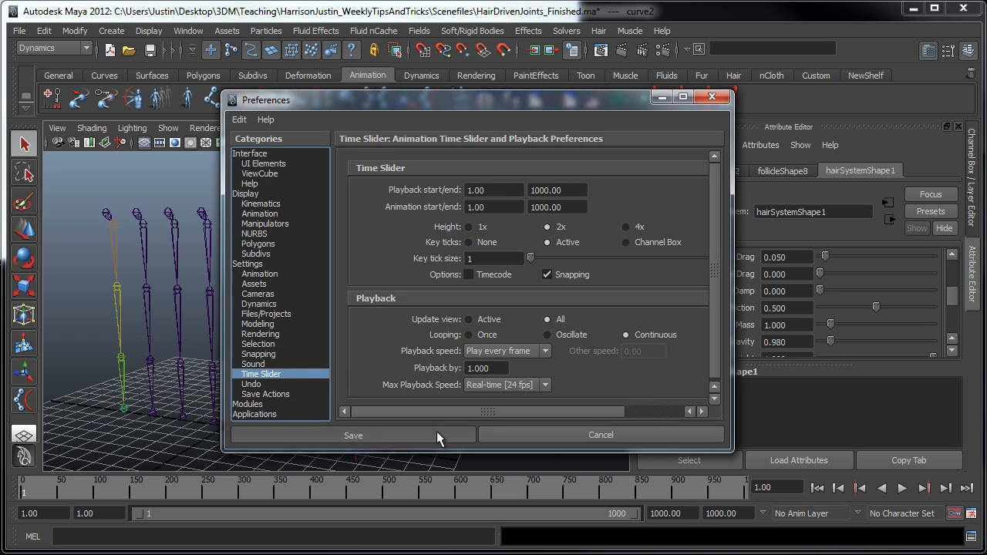
Save the every-frame continuous playback preferences and run Solvers > Interactive Playback
click(352, 434)
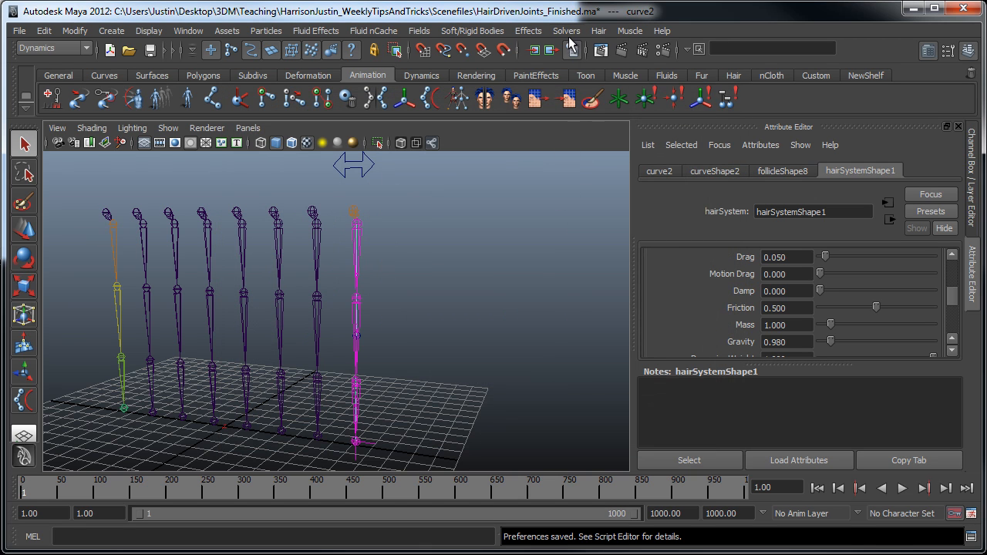
click(565, 31)
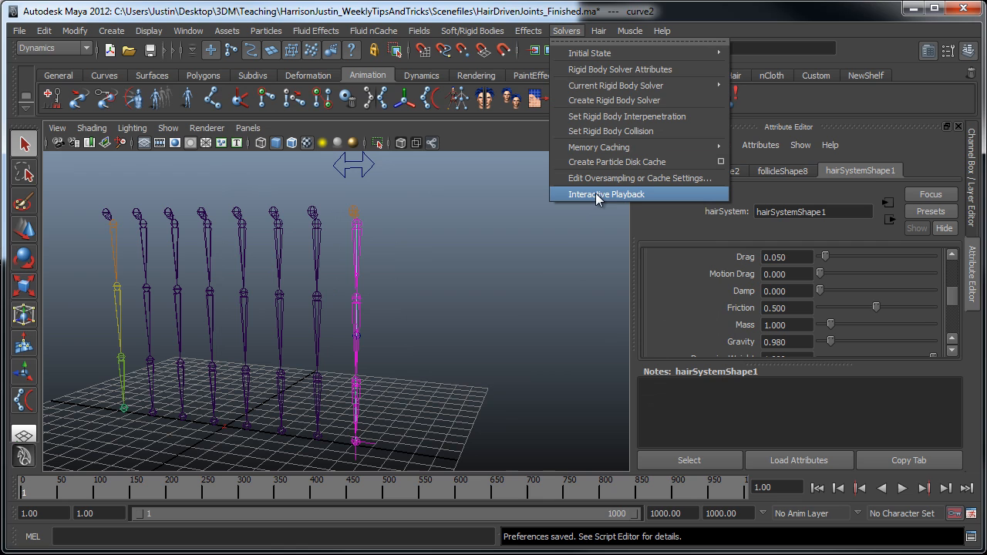
mouse_move(635, 198)
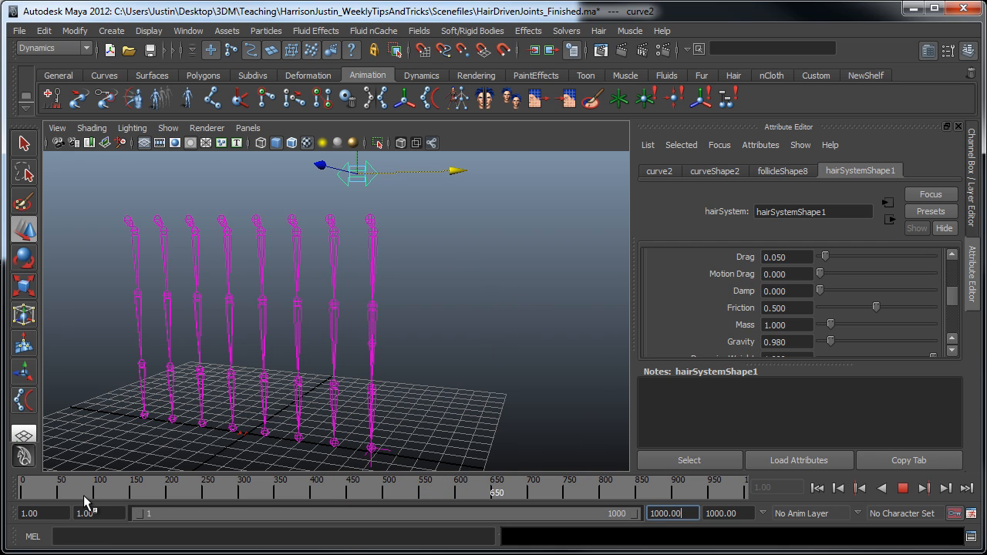
click(902, 501)
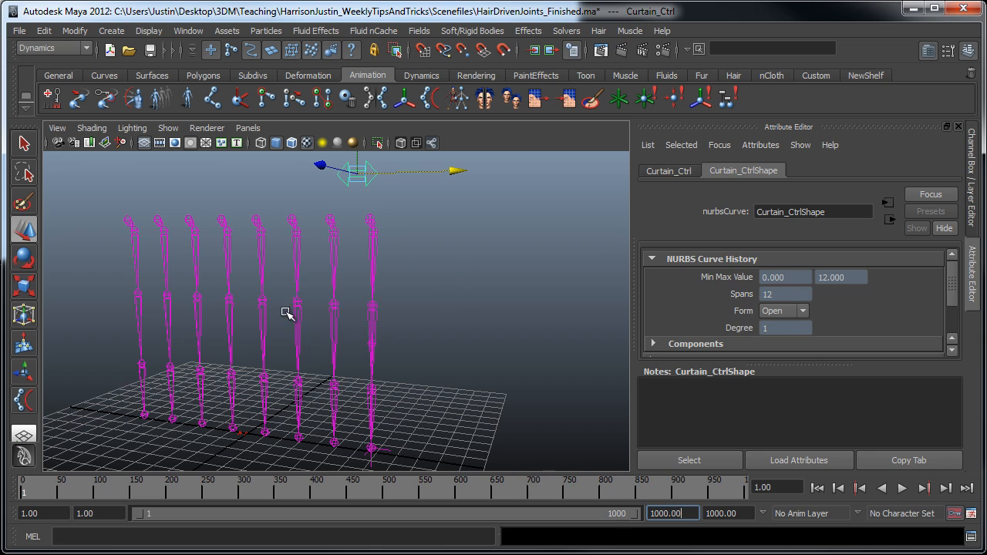
mouse_move(361, 389)
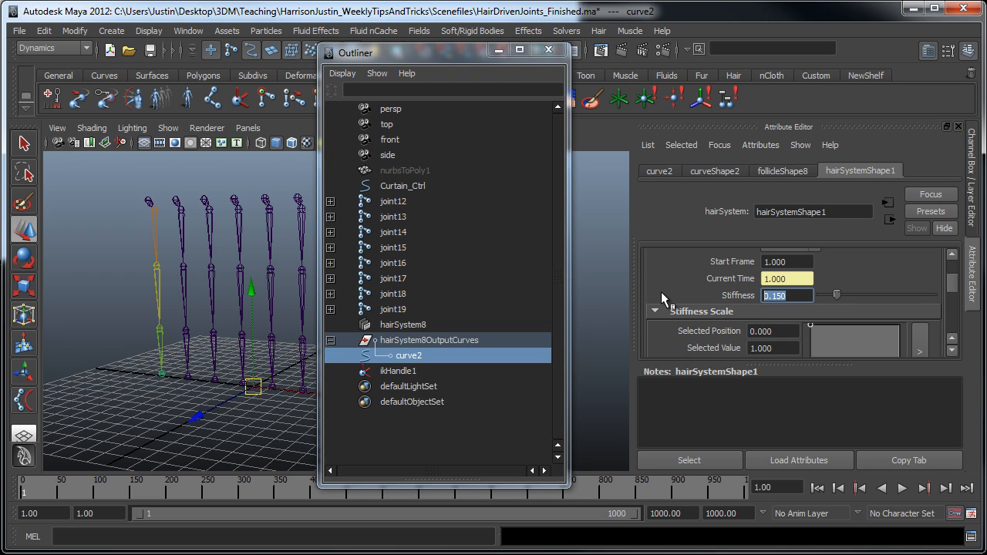
Reshape the Stiffness Scale ramp with a midway point and its end at 0.75/0.75
text(0.250)
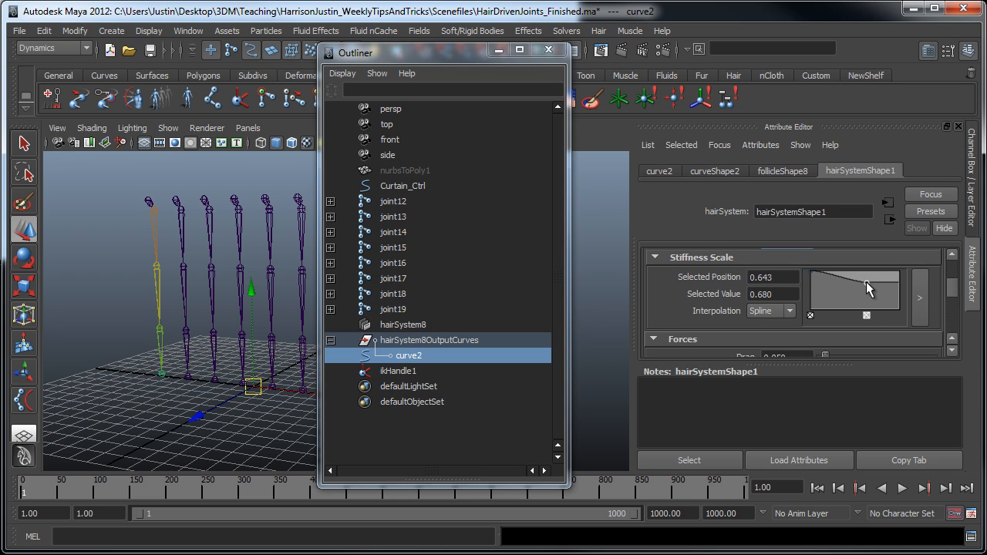
drag(868, 289, 890, 301)
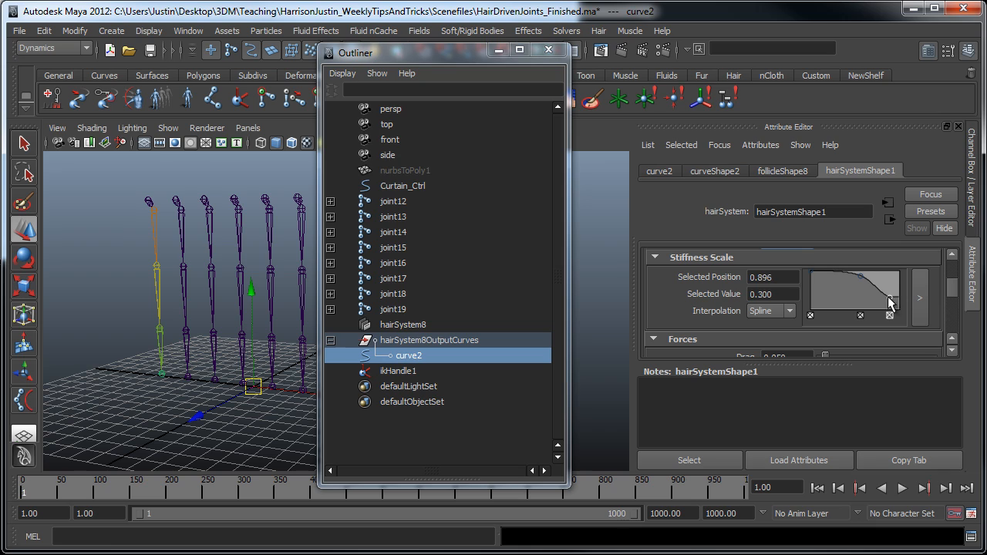
drag(890, 301, 883, 316)
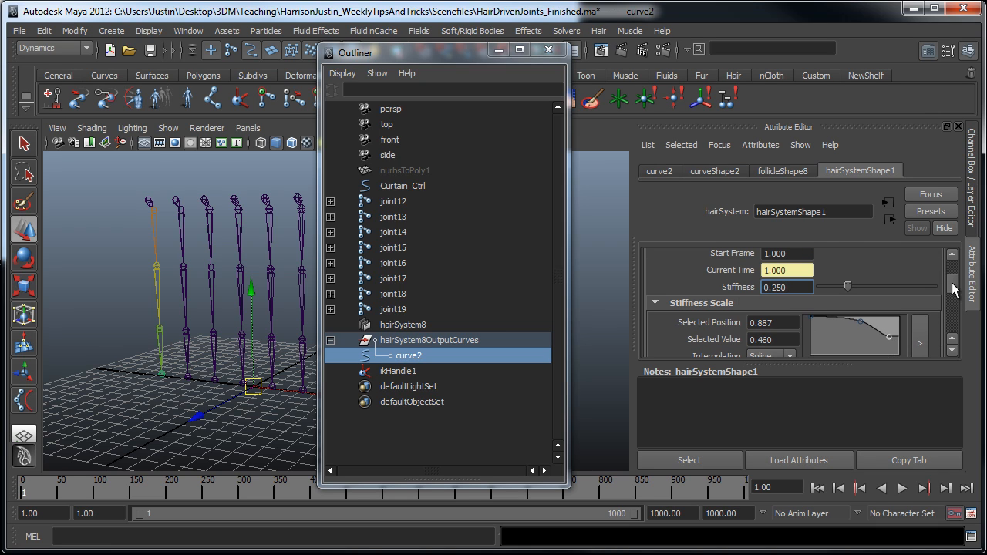
scroll(down, 3)
text(0.200)
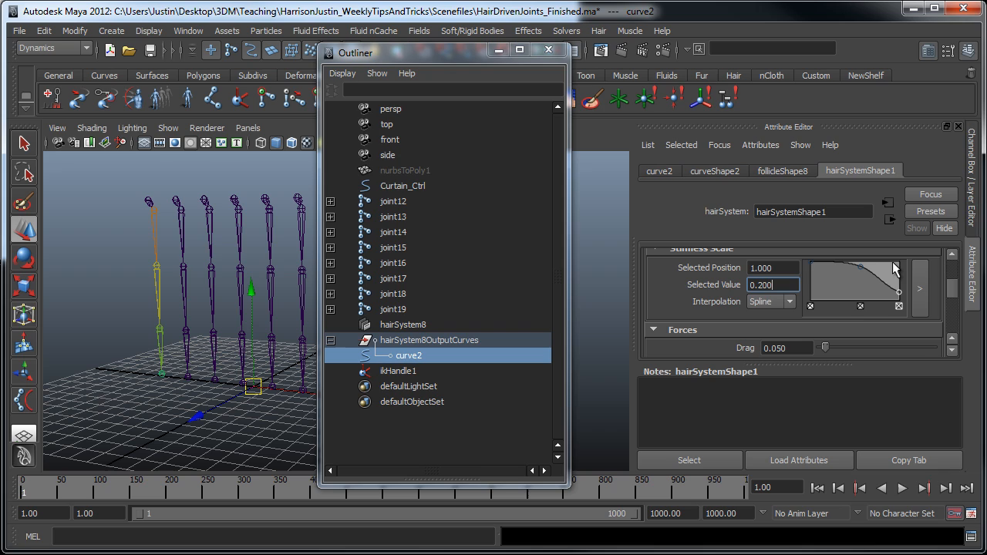
drag(895, 266, 870, 276)
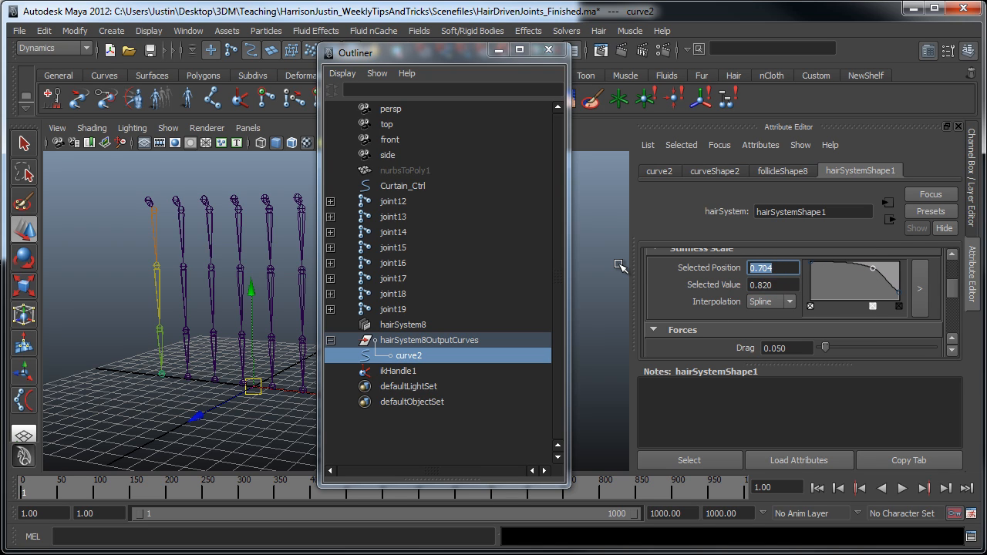
text(0.750)
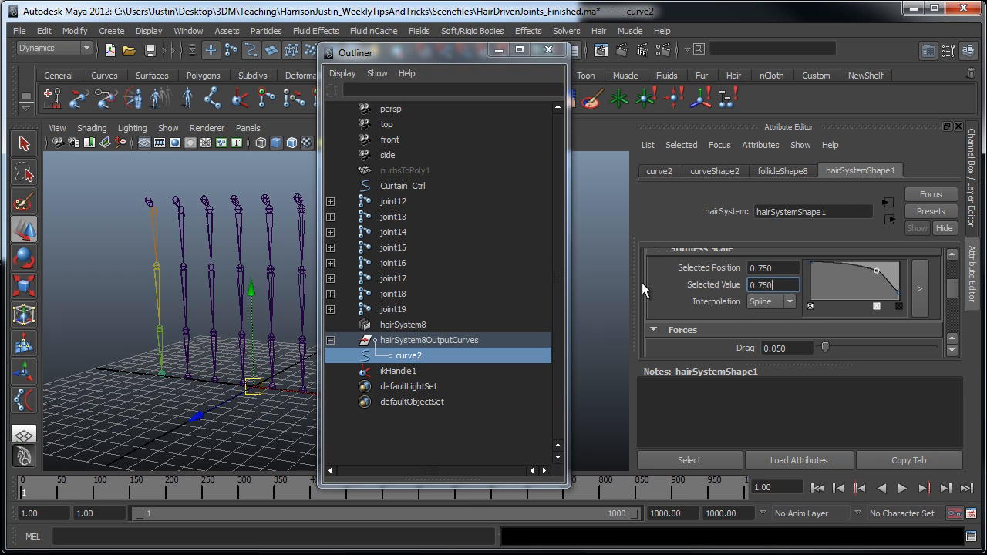
mouse_move(885, 274)
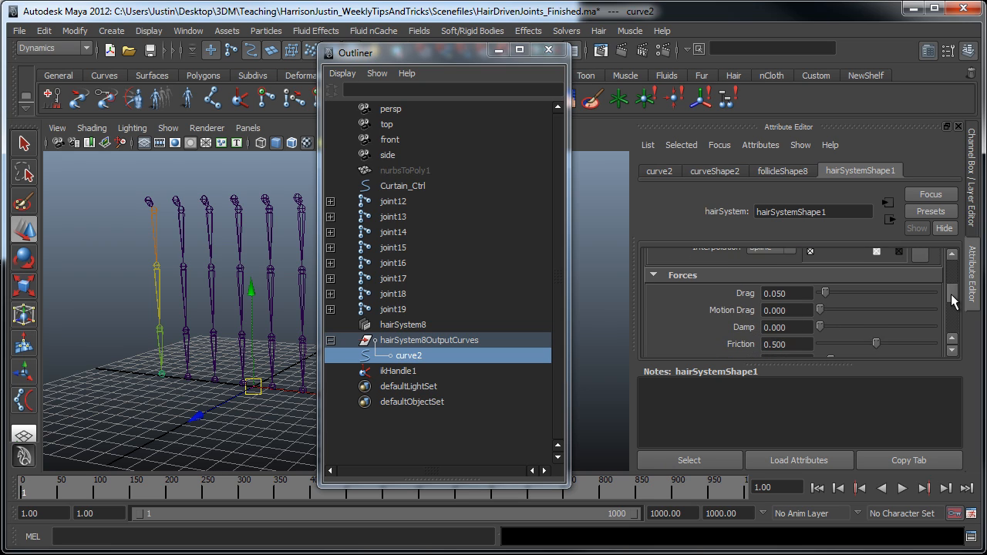
Set the hair system's Gravity under Forces to 5
scroll(down, 3)
text(5)
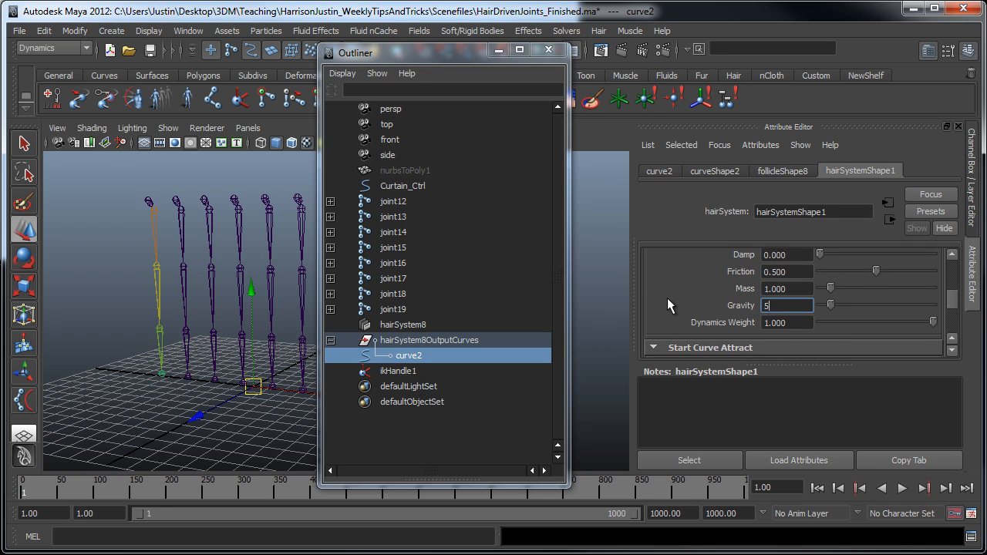
key(Return)
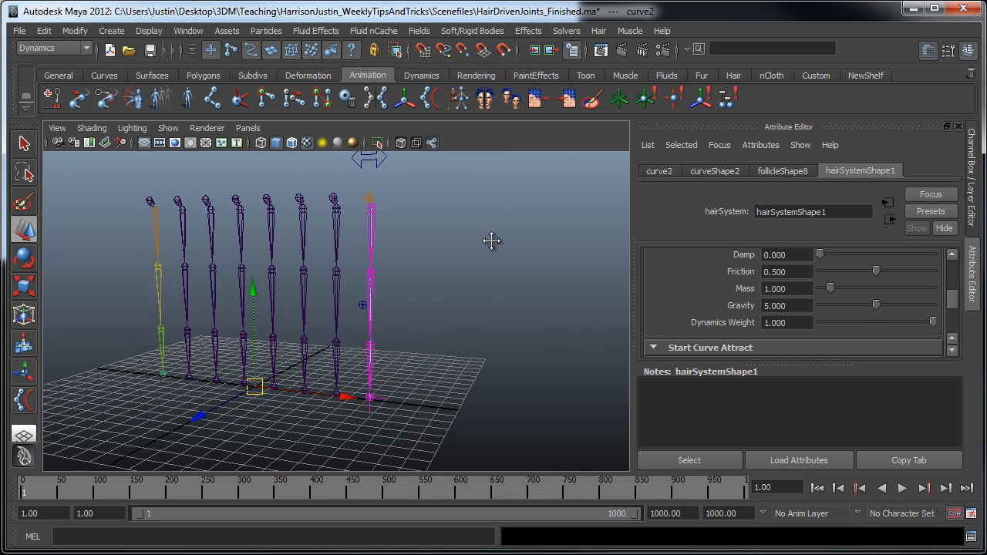
Run Interactive Playback and slide Curtain_Ctrl along X so the joint chains swing
click(566, 30)
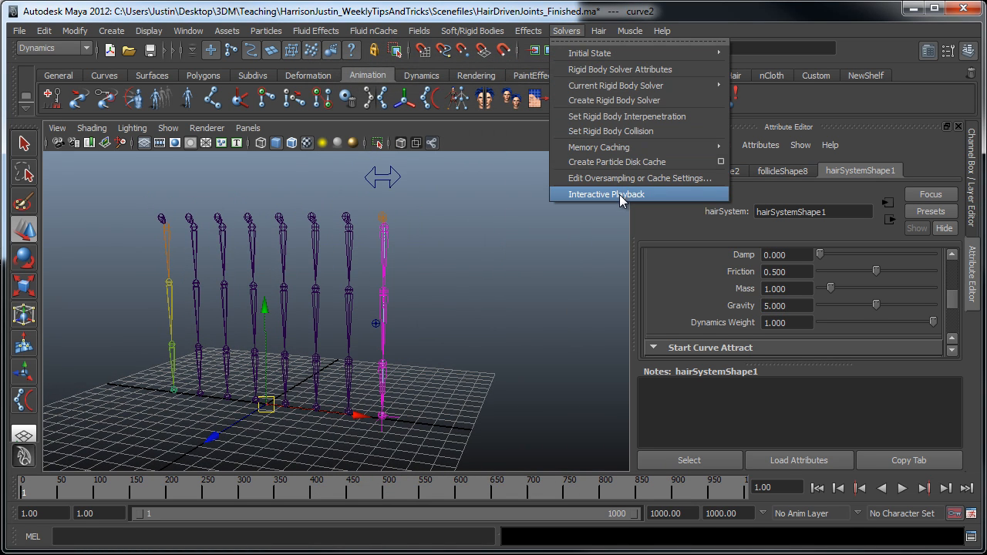
click(606, 193)
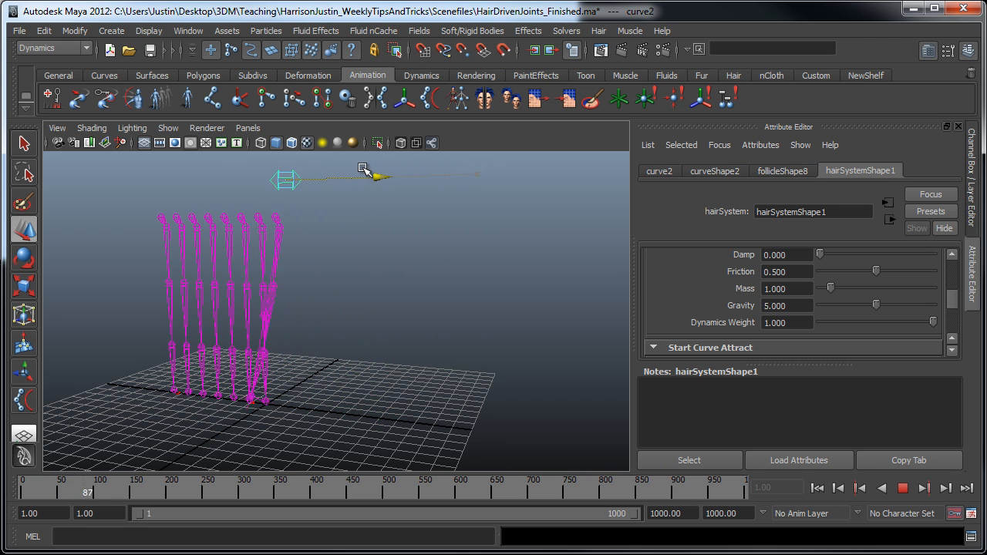
drag(293, 177, 401, 174)
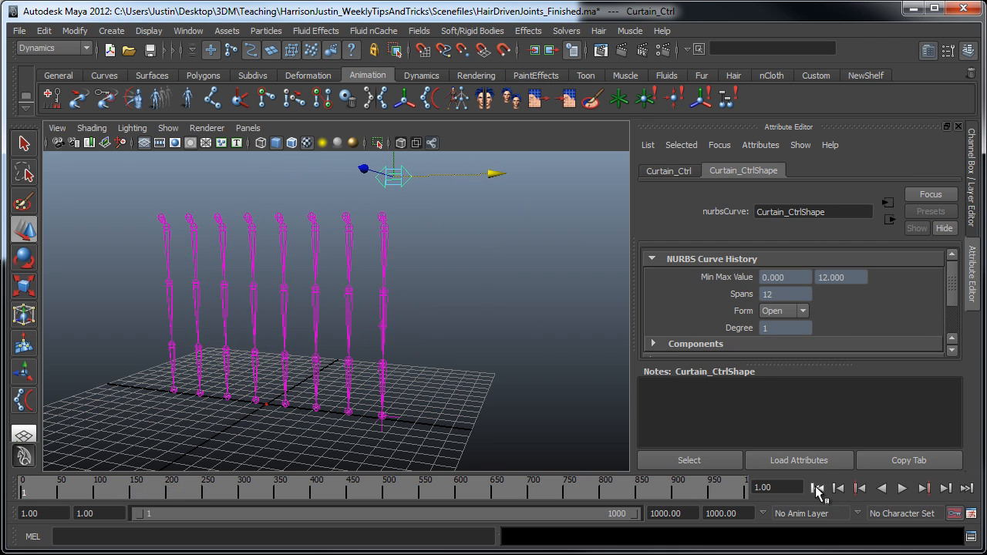
Rewind to frame 1 and hide IK handles in the viewport via Show
click(168, 128)
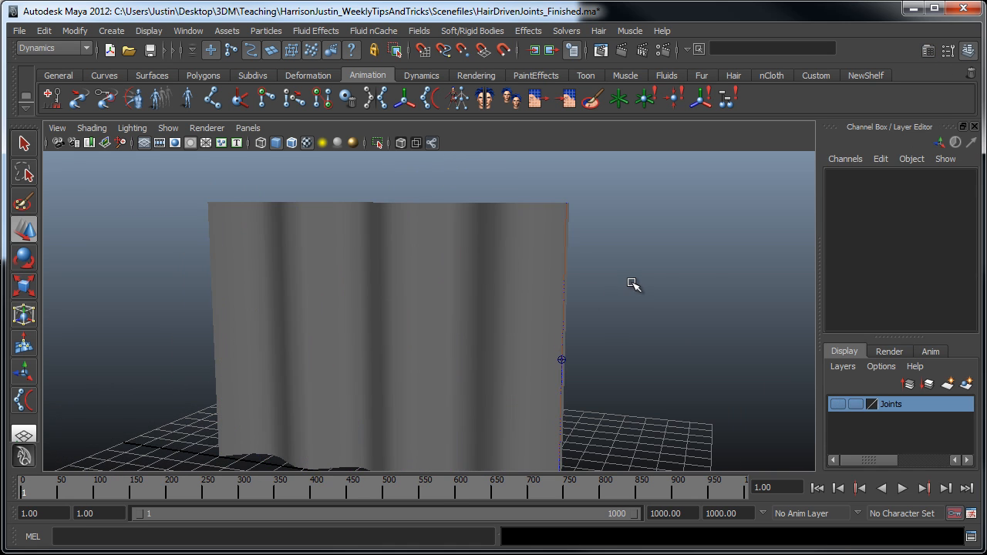
click(168, 127)
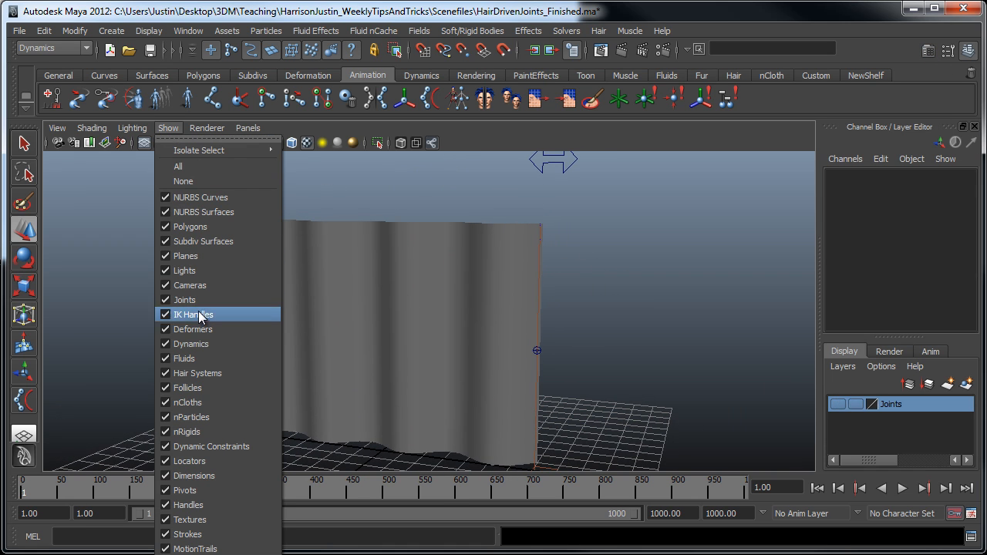
click(193, 315)
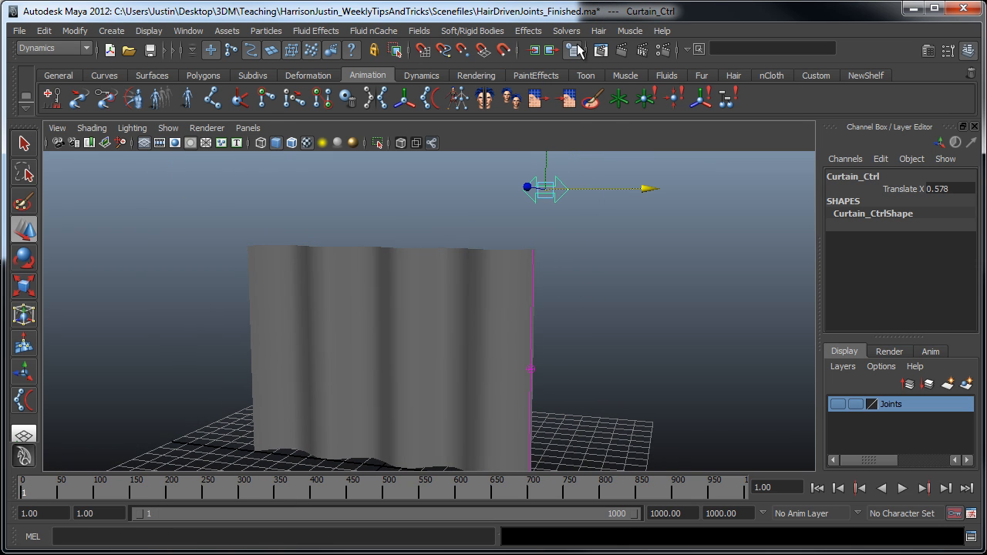
Run Interactive Playback, drag Curtain_Ctrl so the curtain sways, then rewind to frame 1
click(566, 31)
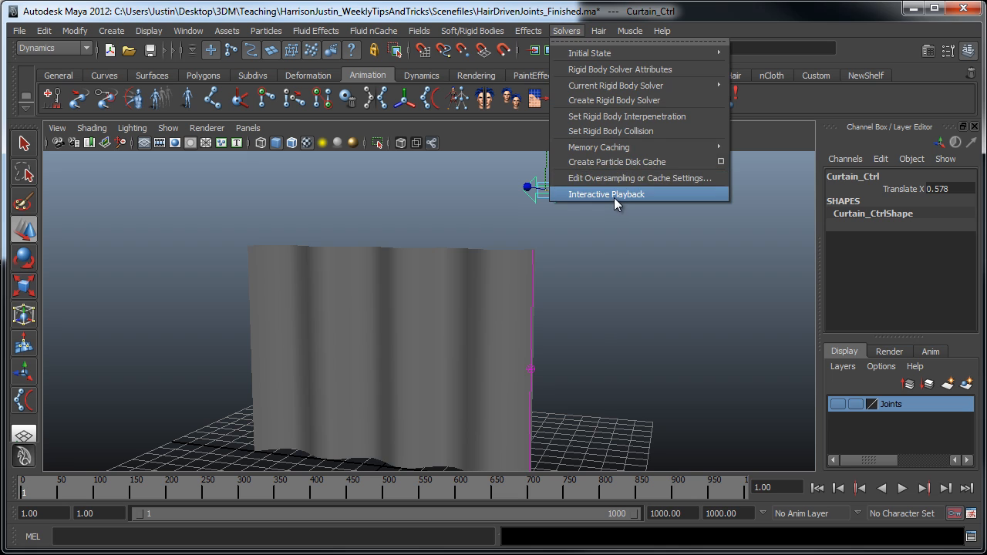
click(607, 194)
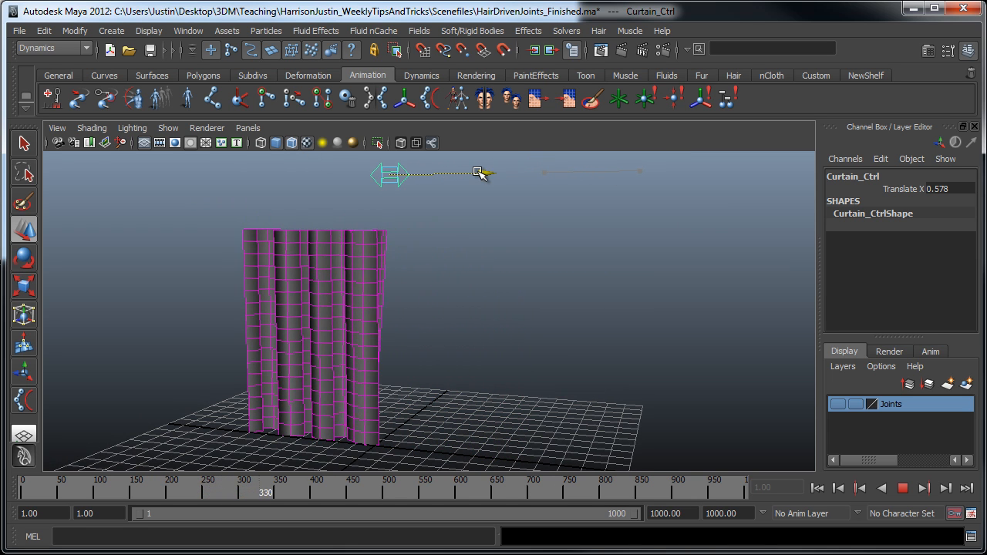
drag(477, 173, 559, 177)
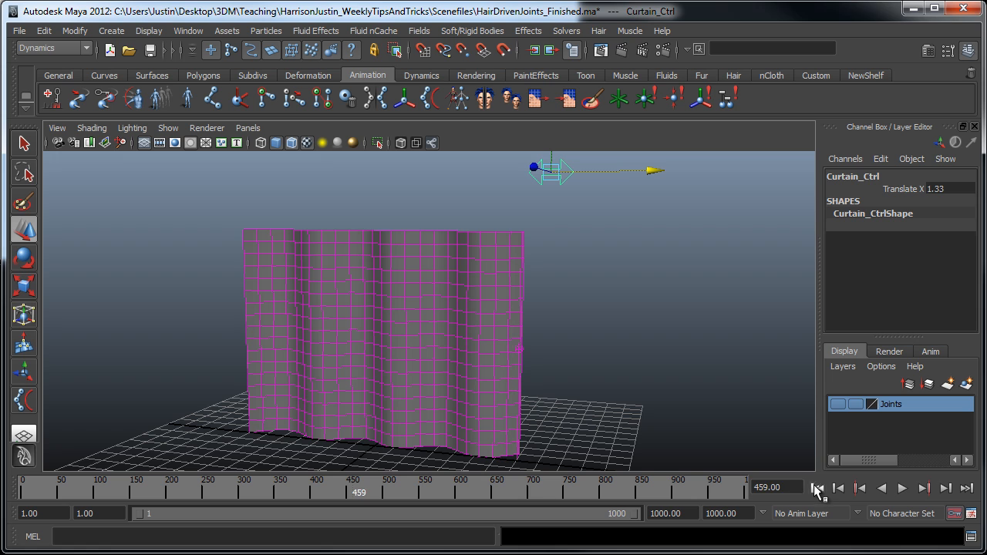
click(818, 488)
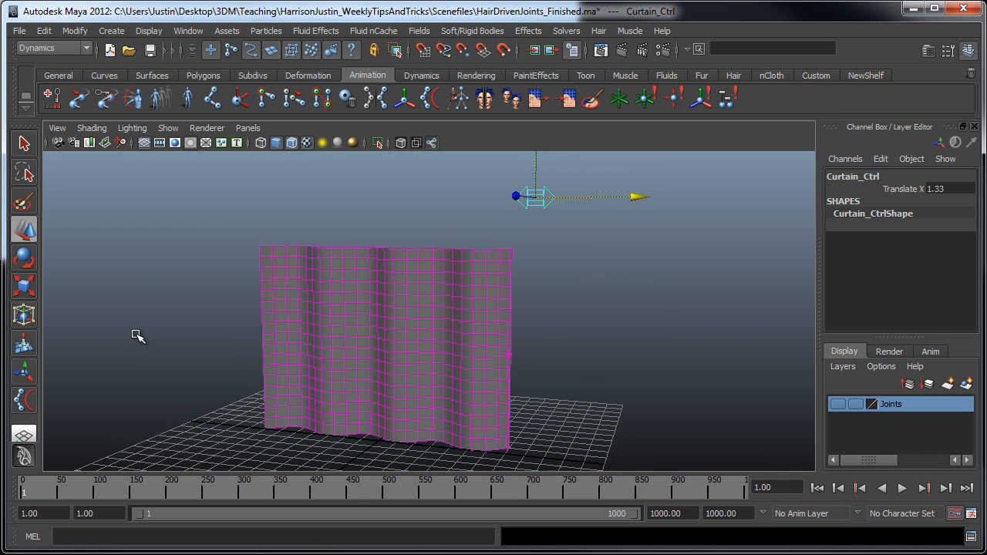
mouse_move(402, 280)
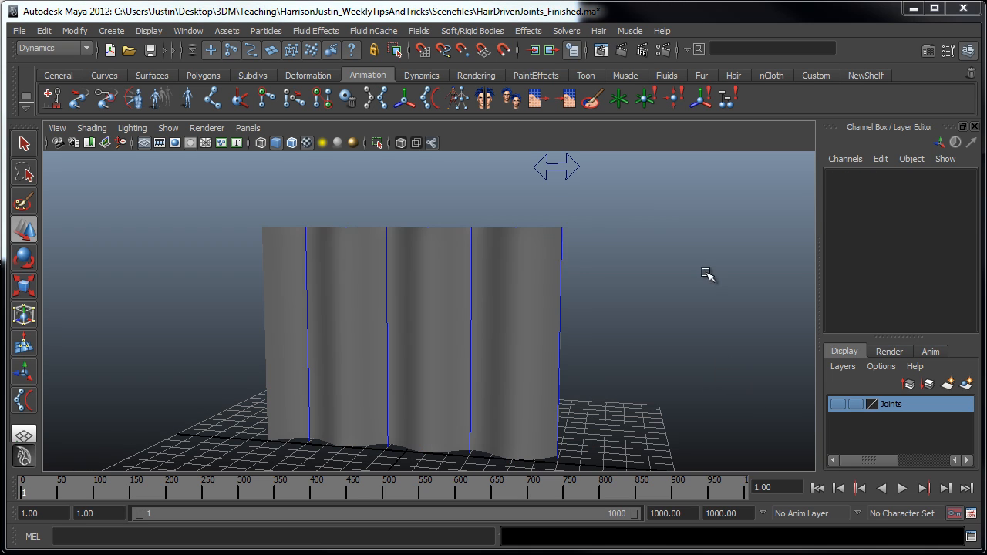
mouse_move(656, 299)
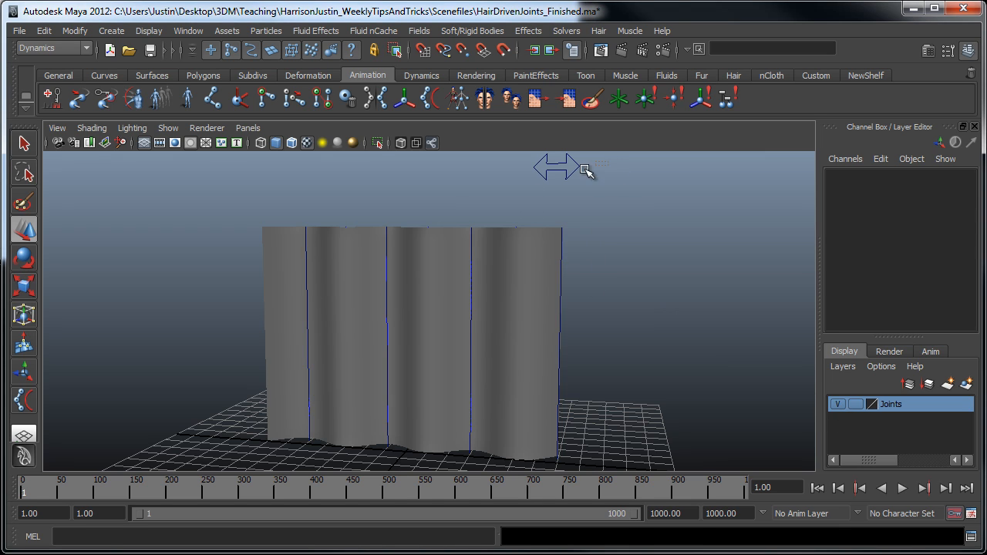
Start Interactive Playback from the Solvers menu with the curtain control selected
click(566, 31)
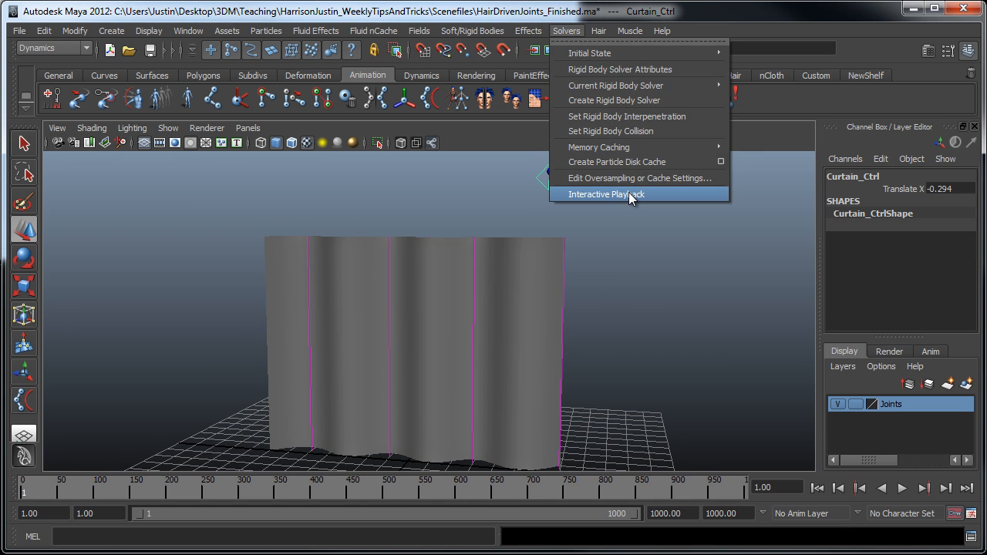
click(615, 193)
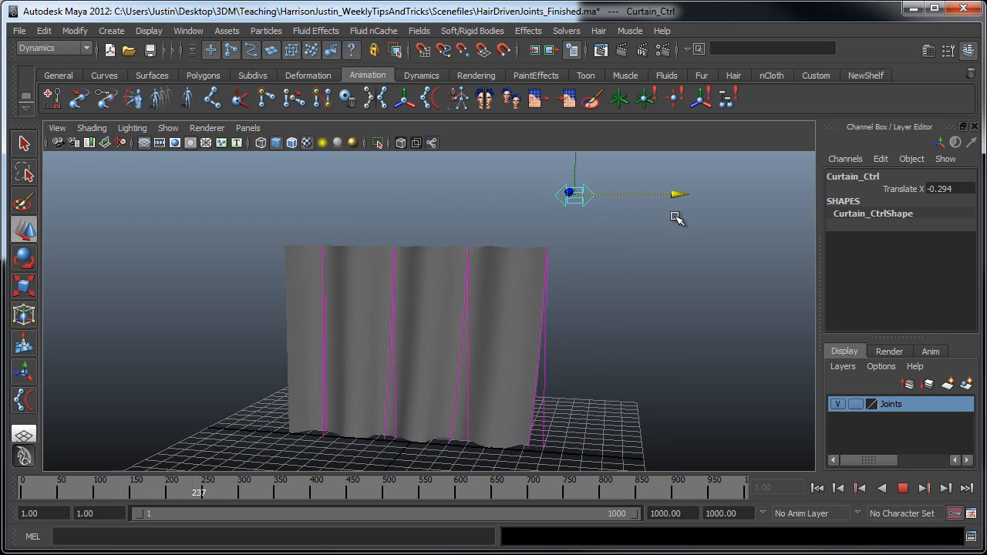
Stop playback and show curve9's hairSystemShape settings from hairSystem1OutputCurves in the Outliner
click(903, 487)
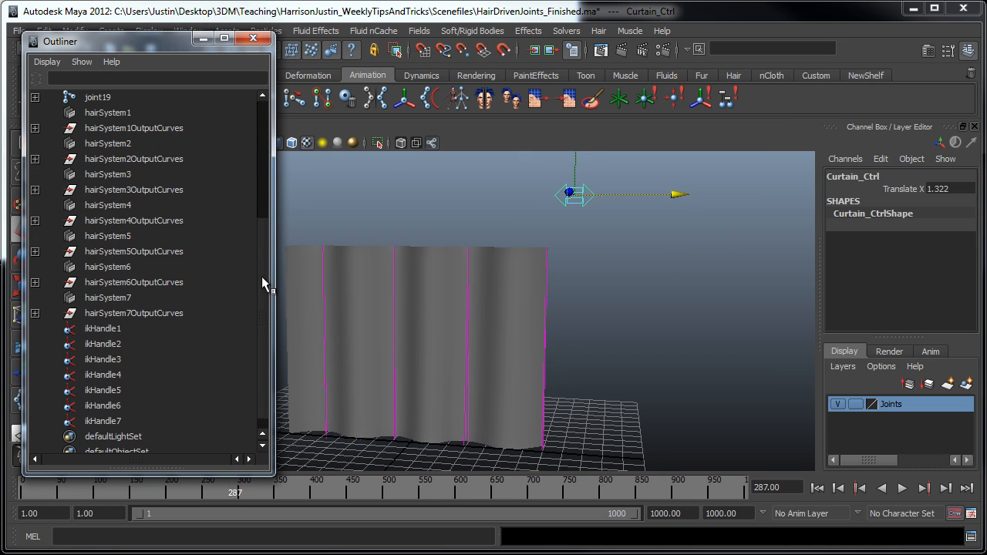
click(37, 143)
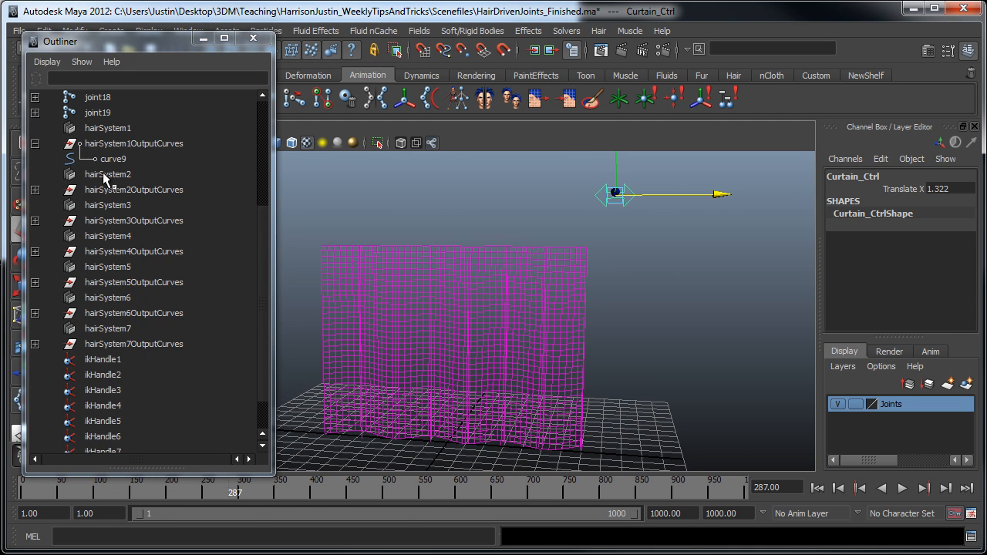
click(114, 158)
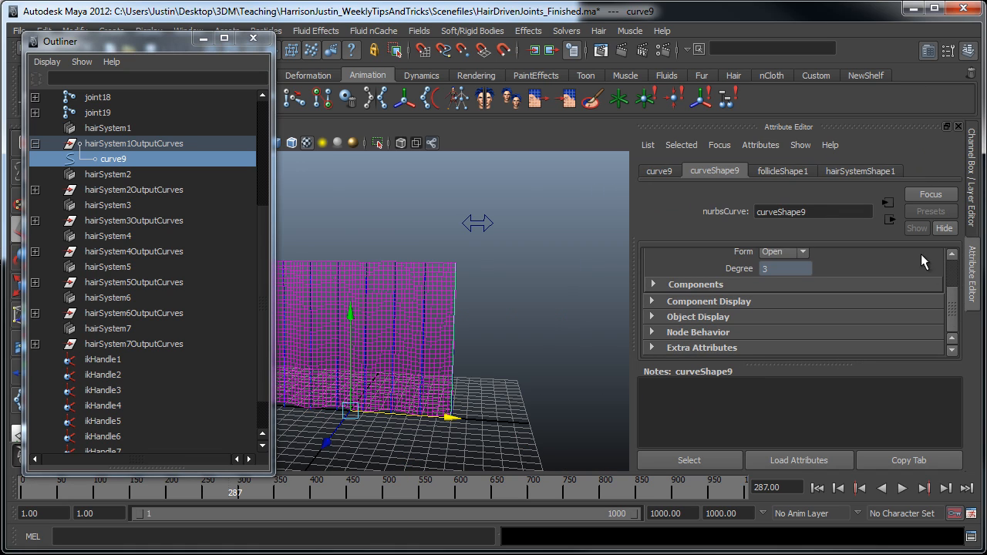
click(859, 171)
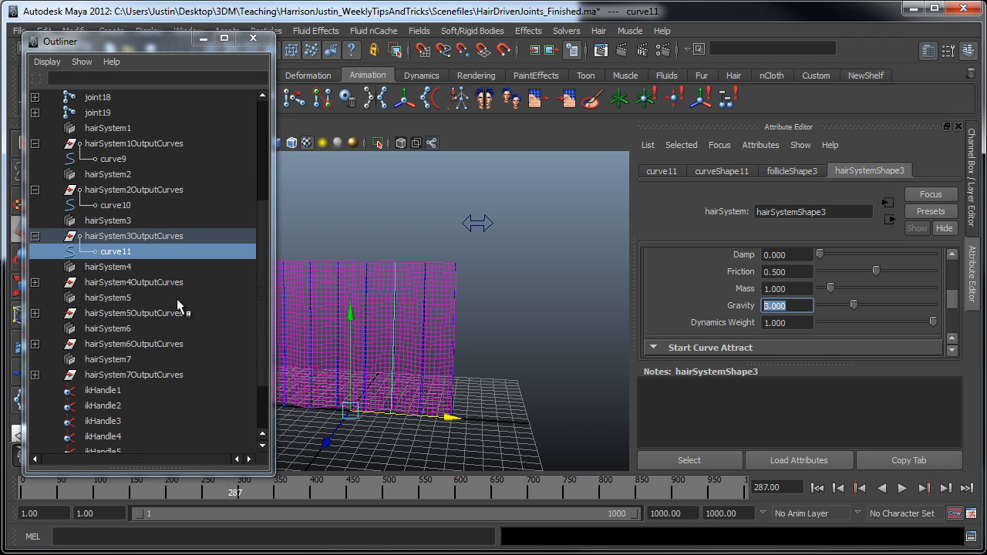
Select curve12 of the fourth hair system and edit its Gravity value to 4
click(116, 297)
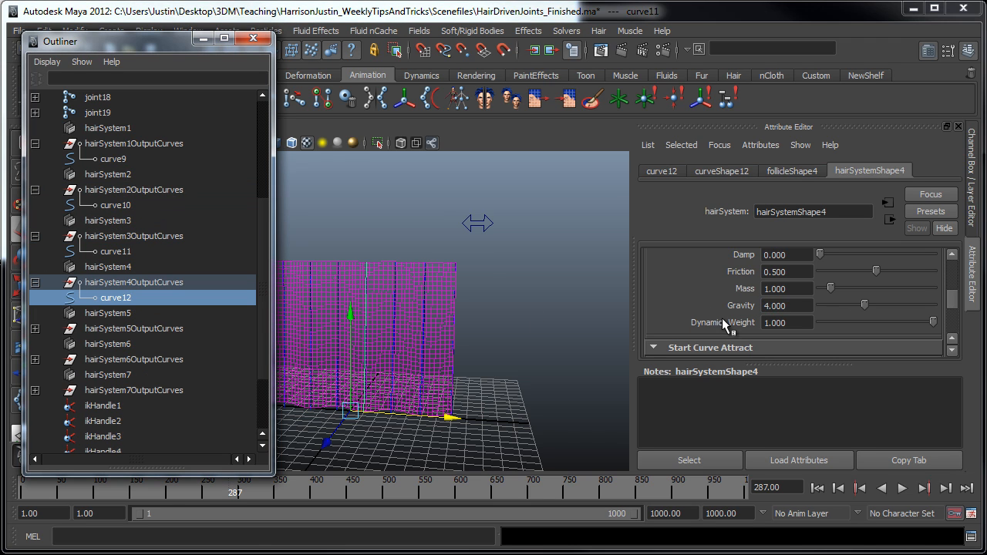
click(786, 305)
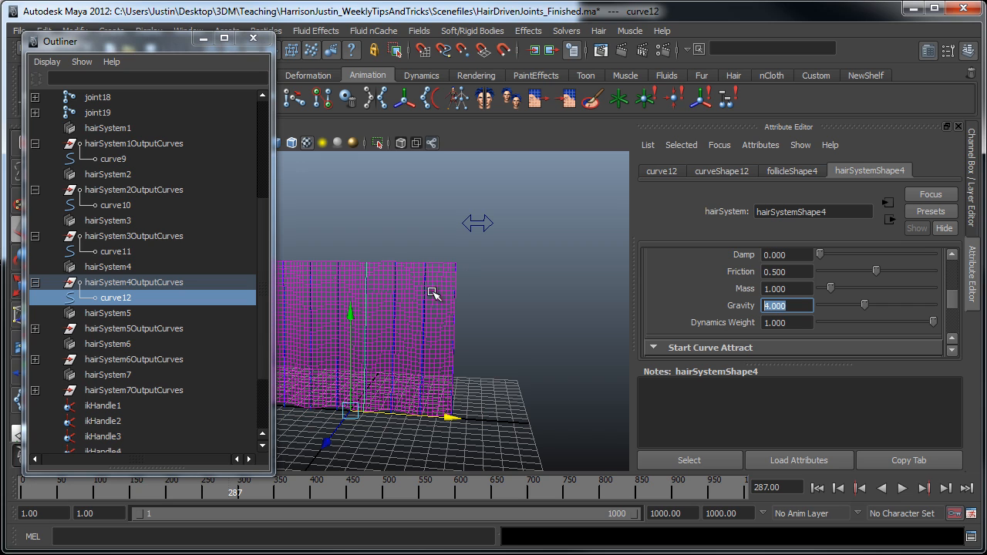
mouse_move(429, 279)
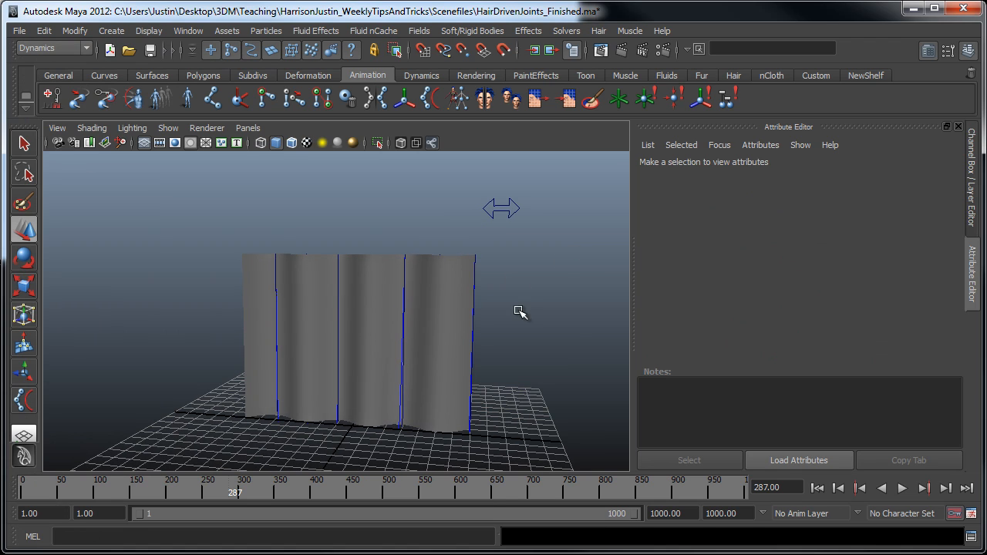
mouse_move(464, 418)
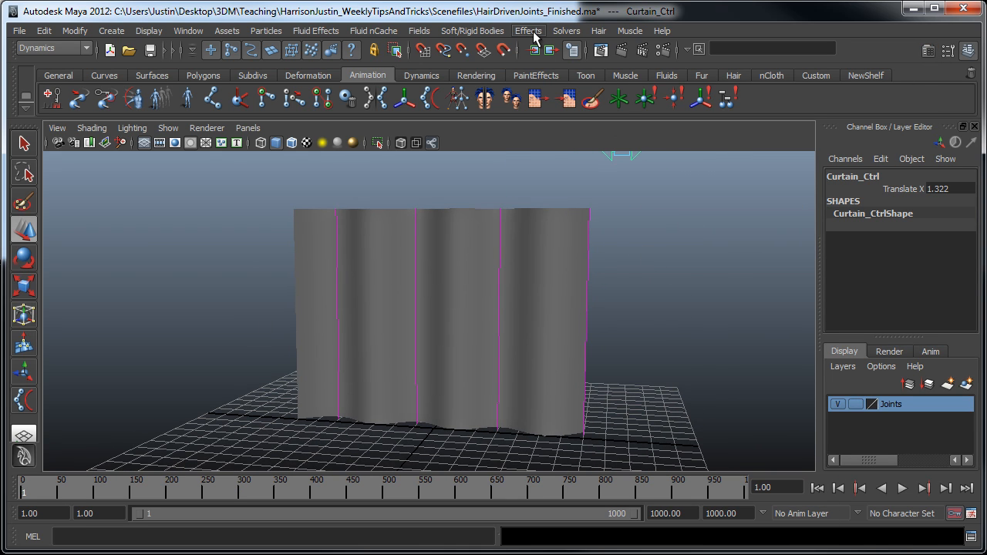
click(528, 30)
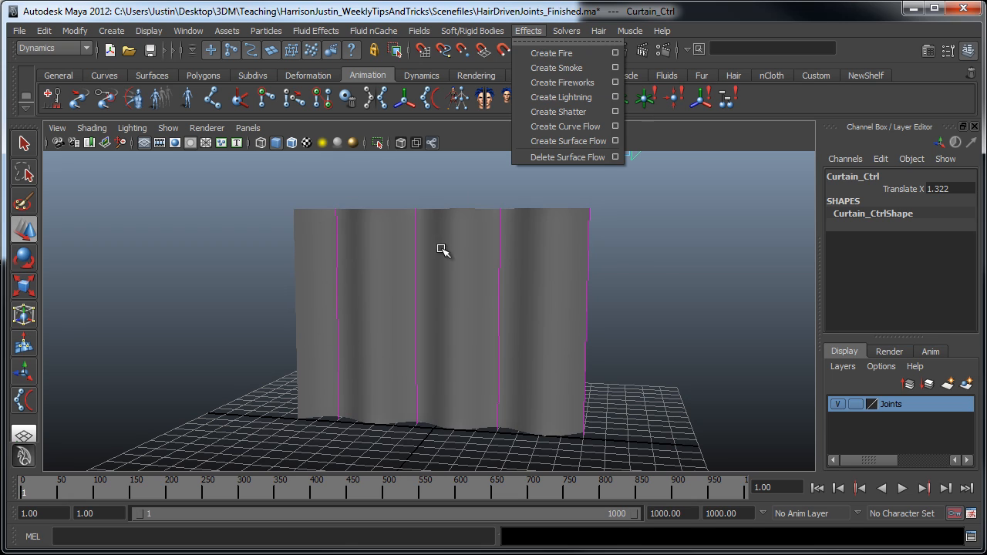
click(630, 31)
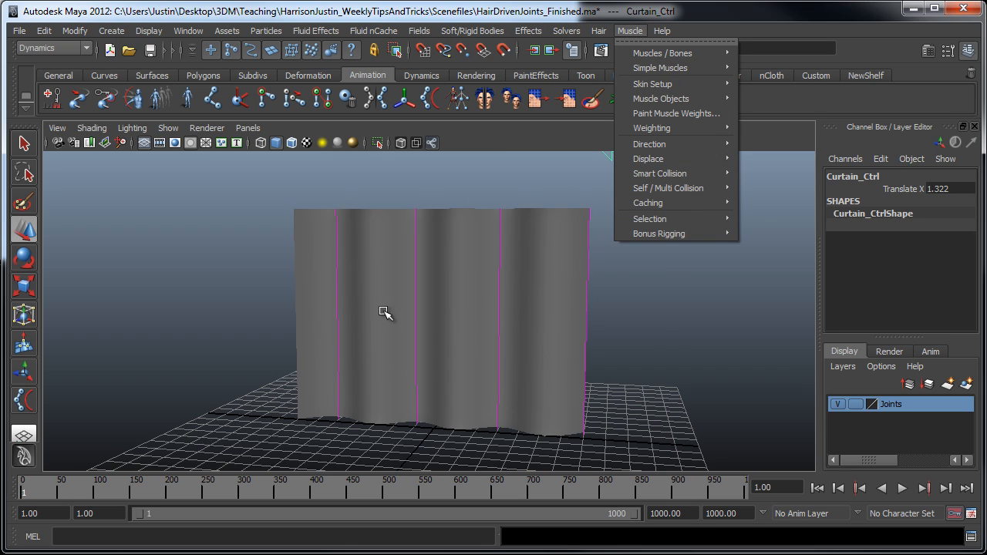
mouse_move(602, 129)
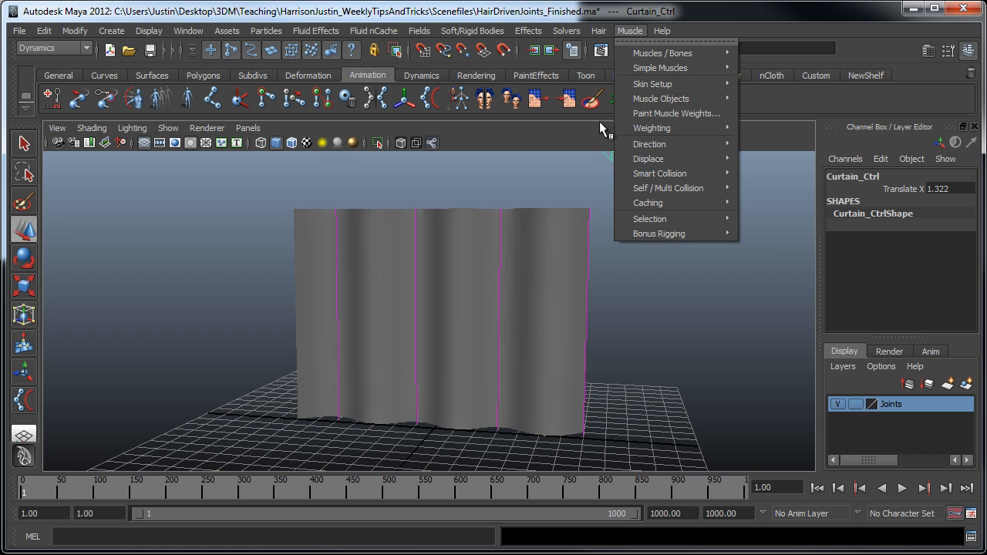